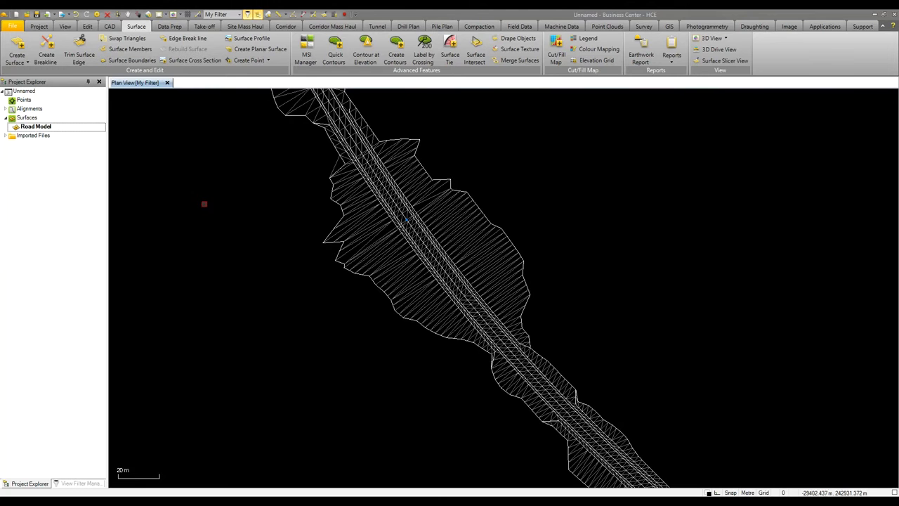
mouse_move(127, 38)
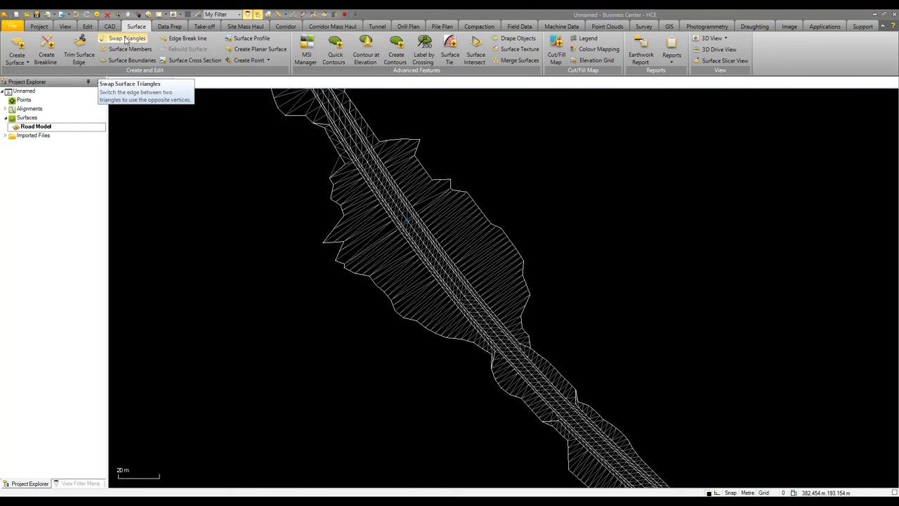
Step: Start Swap Triangles on the Road Model surface and pick a triangle near the corridor edge
left_click(127, 38)
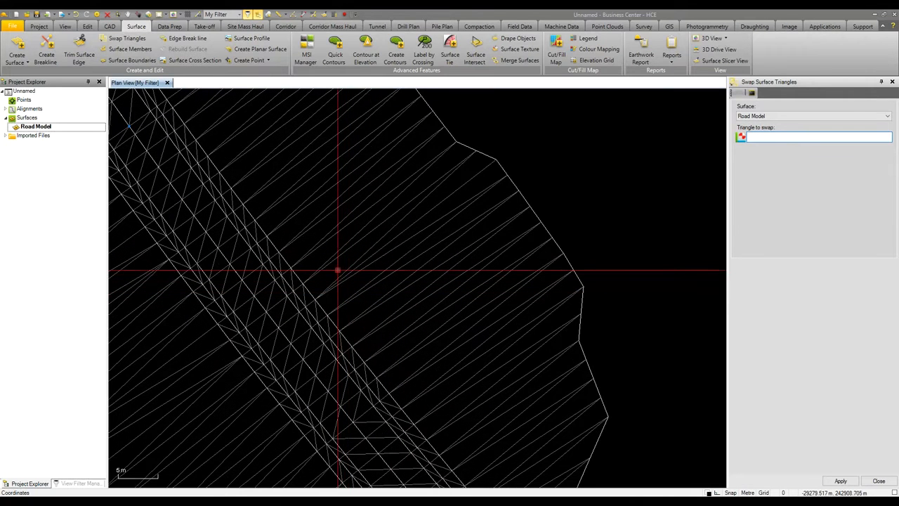
left_click(340, 271)
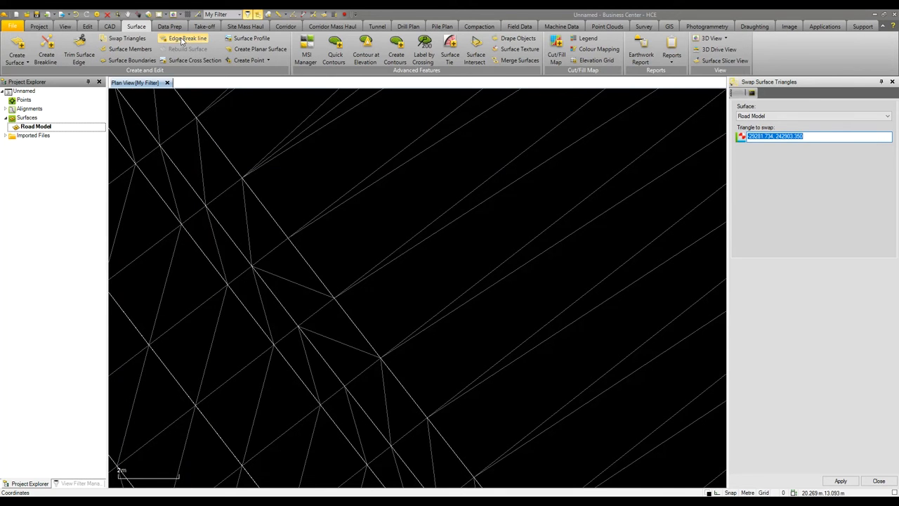
Step: Close Swap Triangles and add an edge break line named 'Bl' around the Road Model boundary
left_click(188, 38)
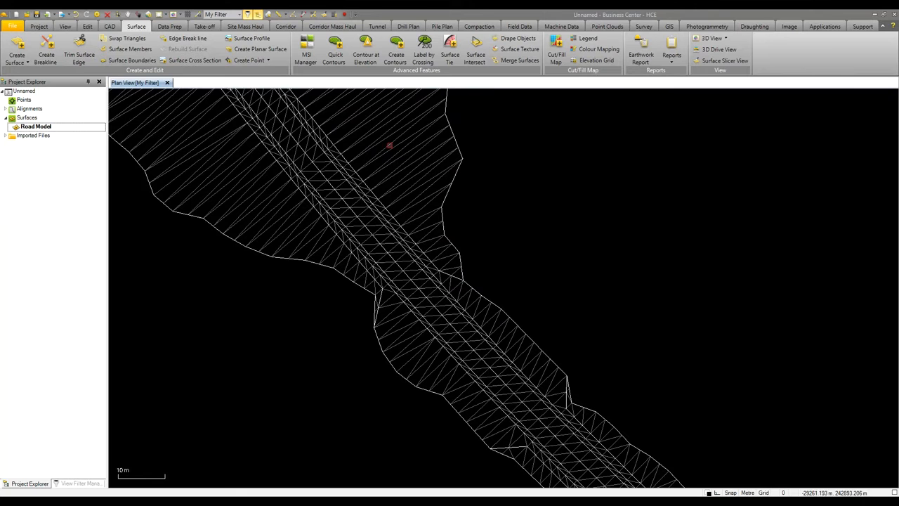
mouse_move(187, 38)
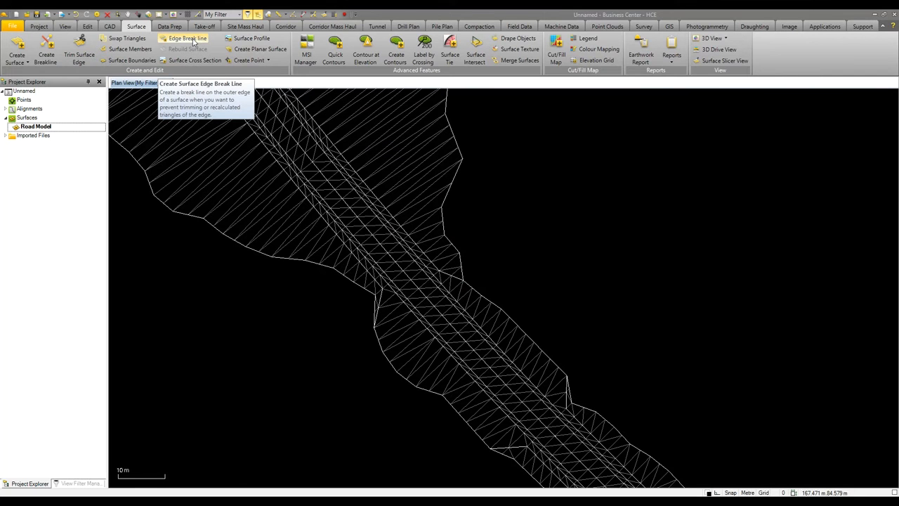
left_click(188, 38)
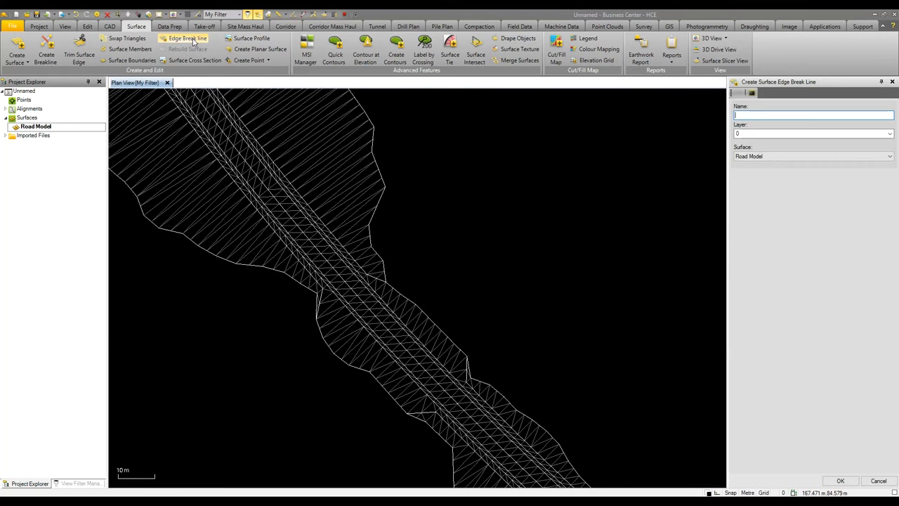
type("Bl")
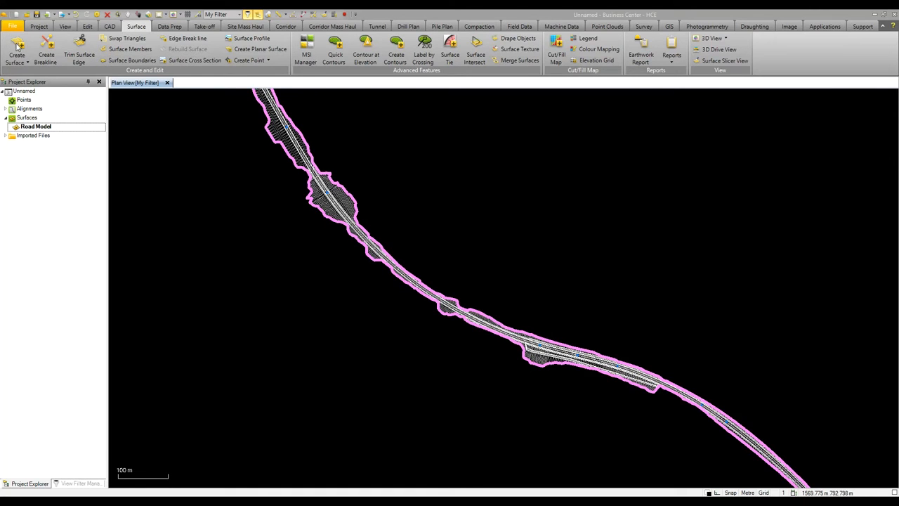
Step: Create a new surface named Existing and bring up the Surface Slicer View beneath the plan
left_click(16, 49)
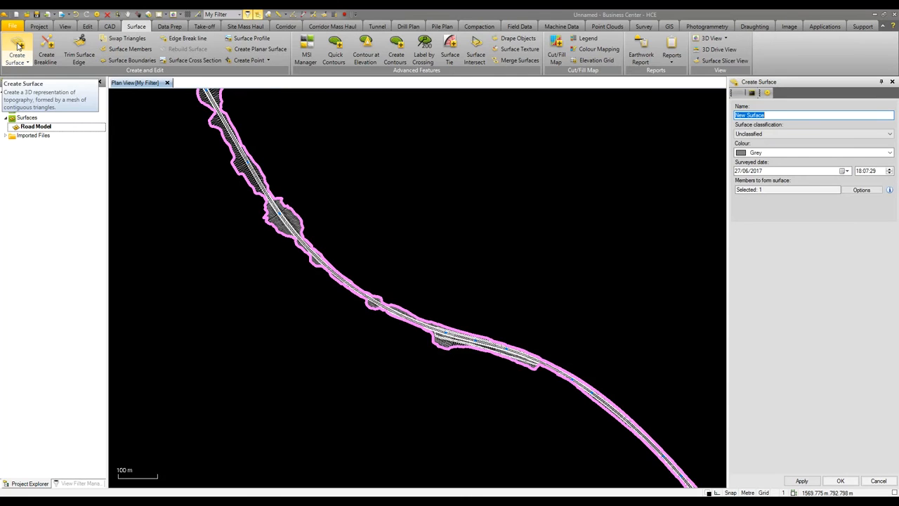
type("Existing")
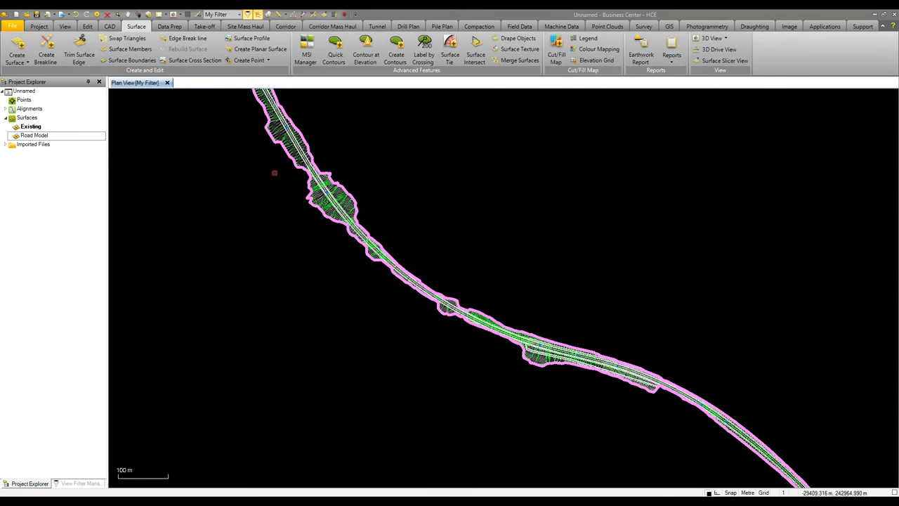
left_click(724, 61)
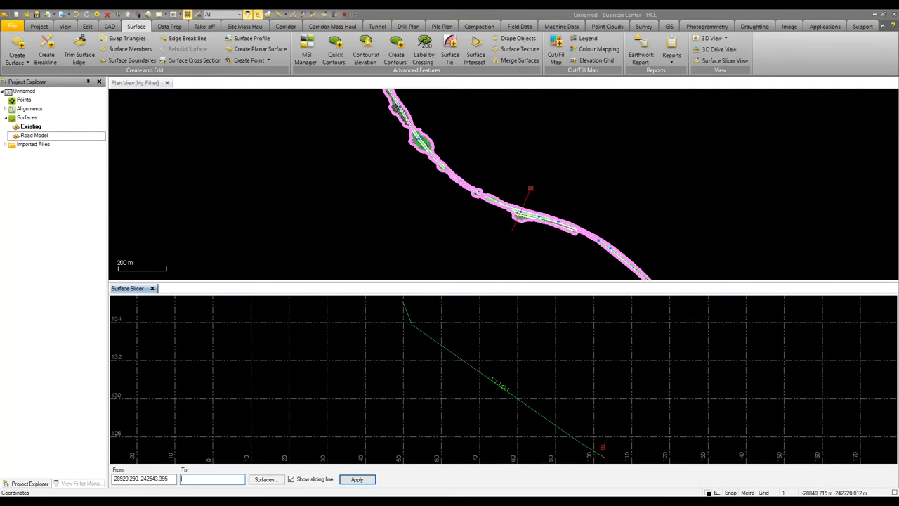
Step: Slice across the corridor and show both Existing and Road Model profiles in the slicer
left_click(211, 479)
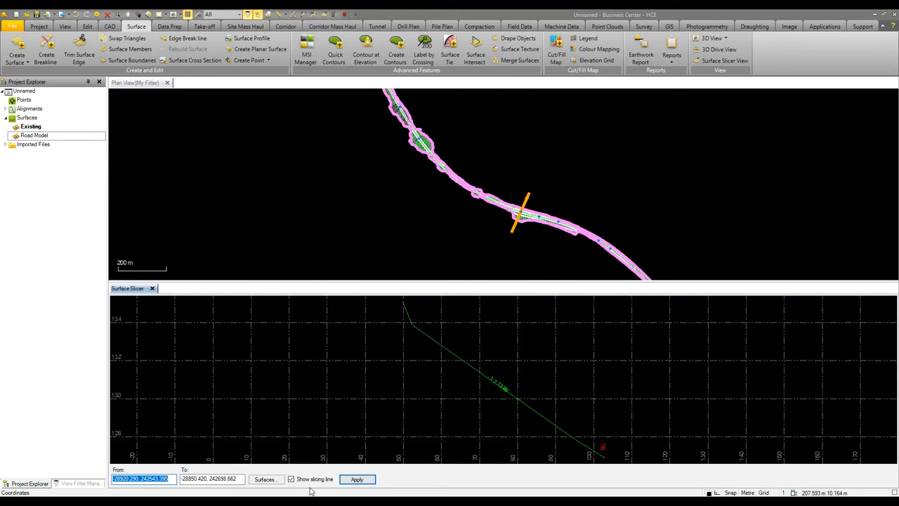
left_click(265, 479)
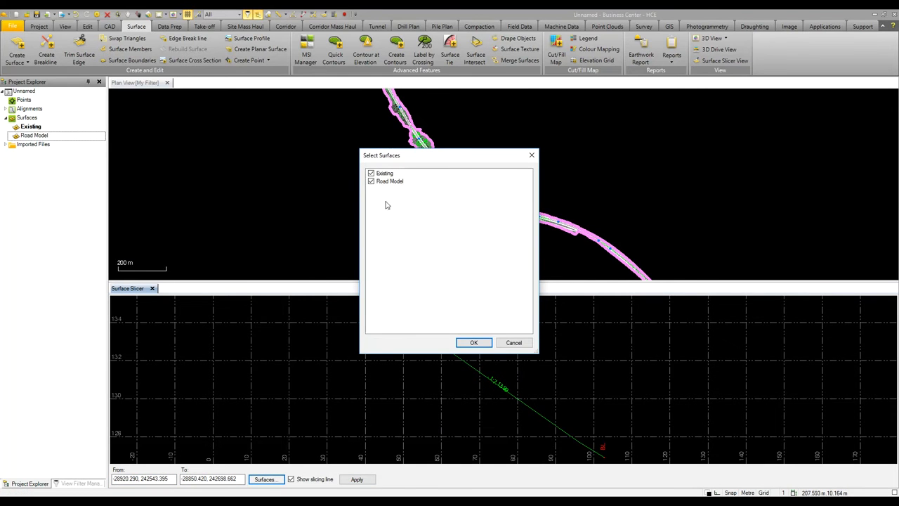
left_click(474, 343)
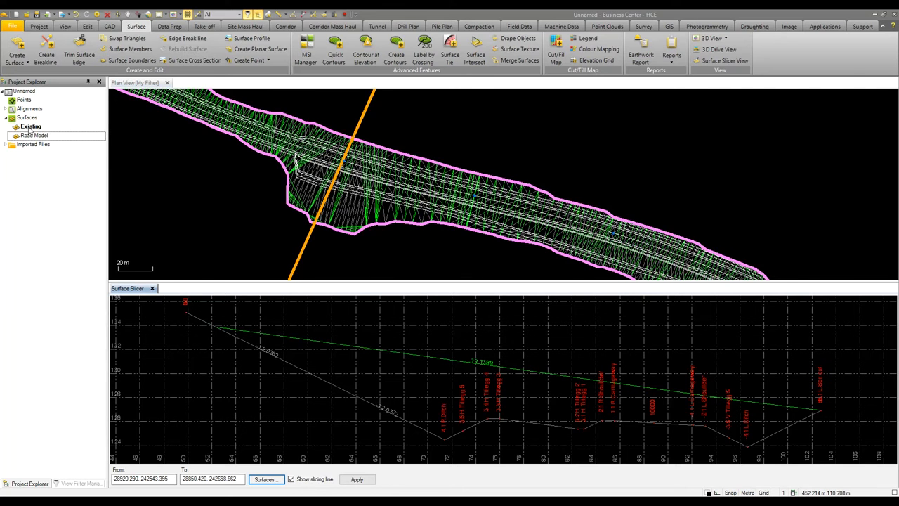
Step: Set Existing to rebuild by user, horizontal alignment 10000 and alignment-based Yes
left_click(30, 126)
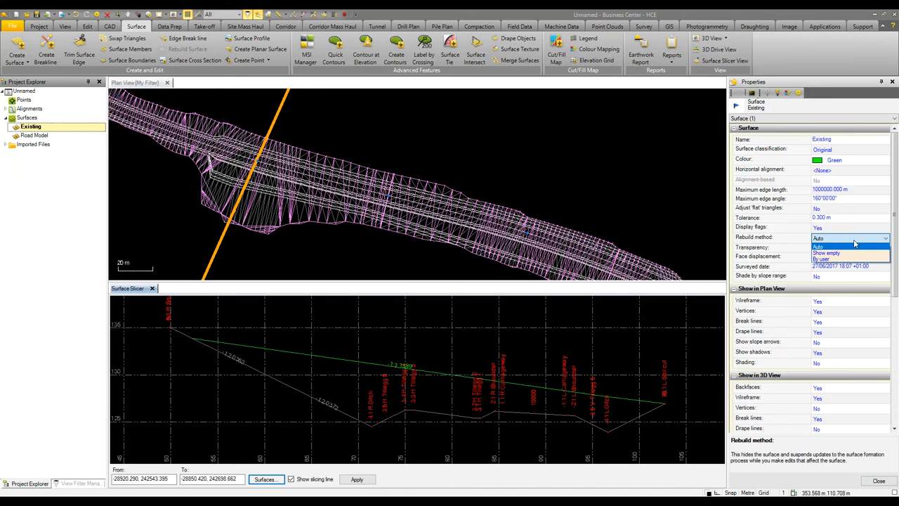
left_click(821, 259)
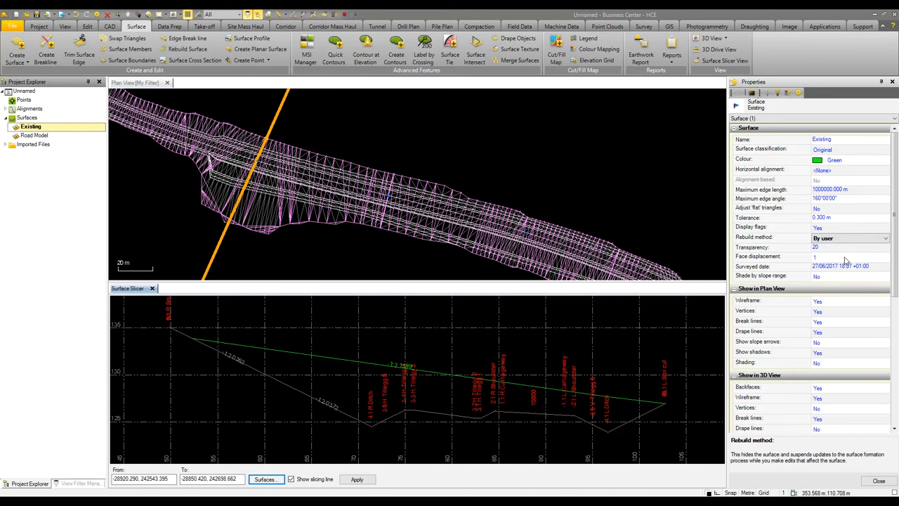
mouse_move(831, 232)
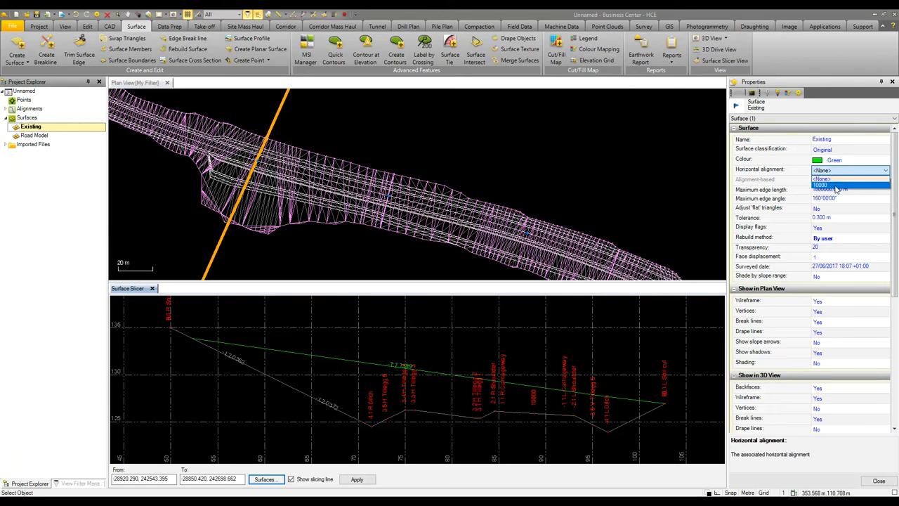
left_click(829, 185)
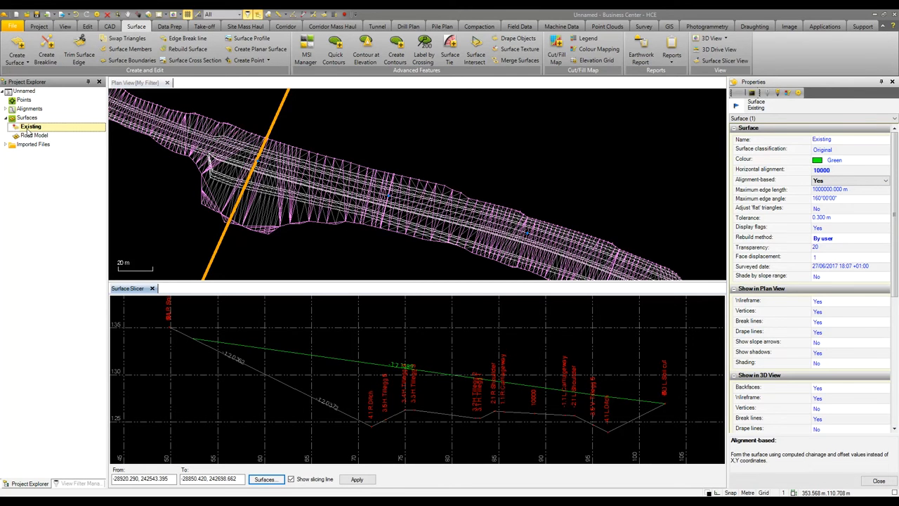
Step: Rebuild the Existing surface along the alignment and close the slicer view
right_click(31, 126)
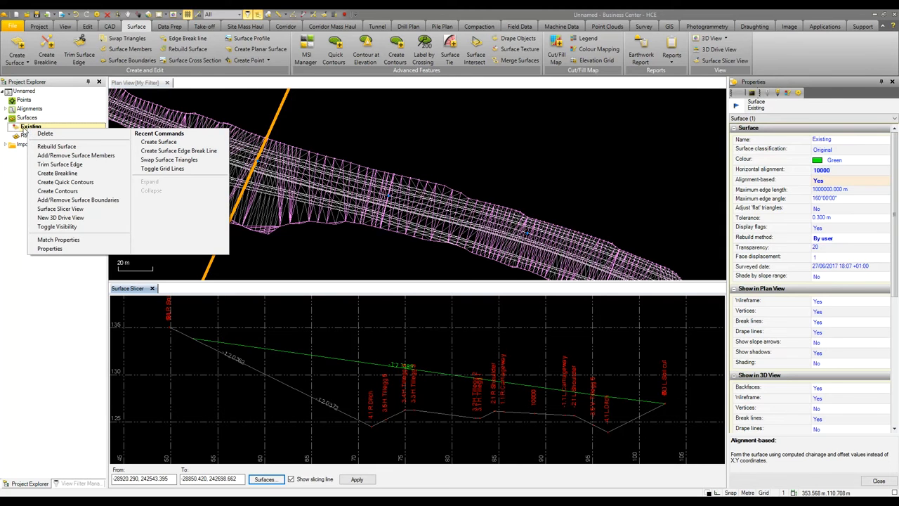
mouse_move(56, 146)
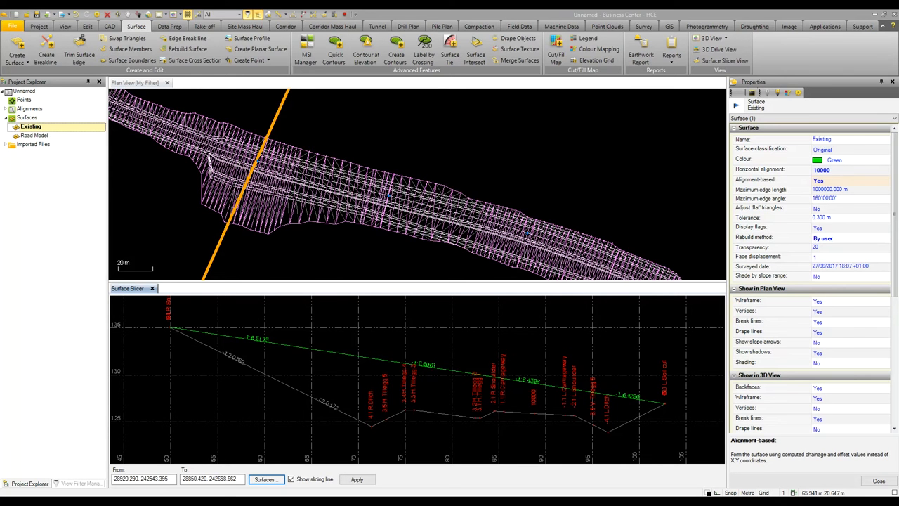
left_click(151, 288)
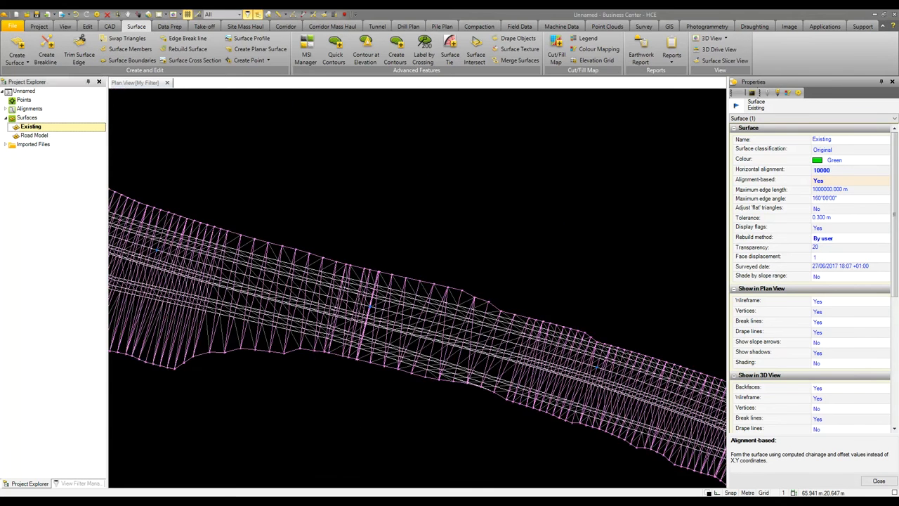
Step: Hide Existing from the plan via the view filter and shade it by surface colour
left_click(79, 482)
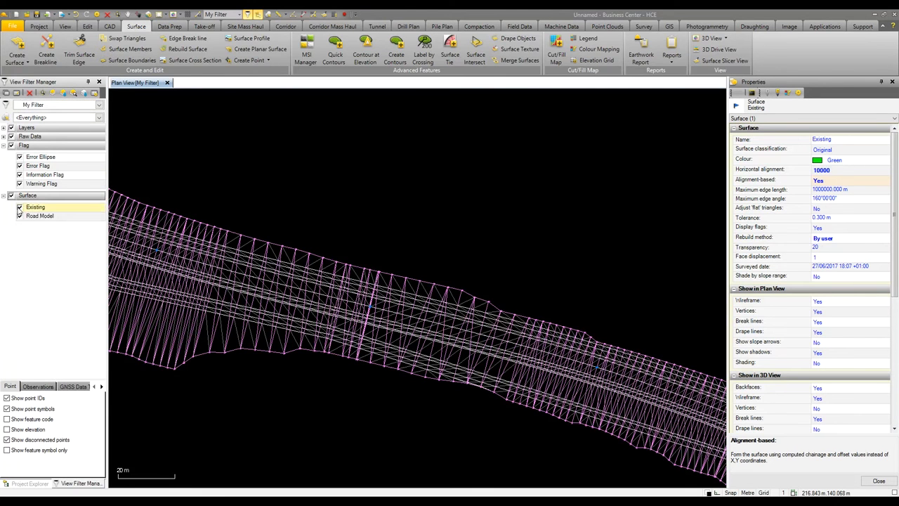
left_click(19, 206)
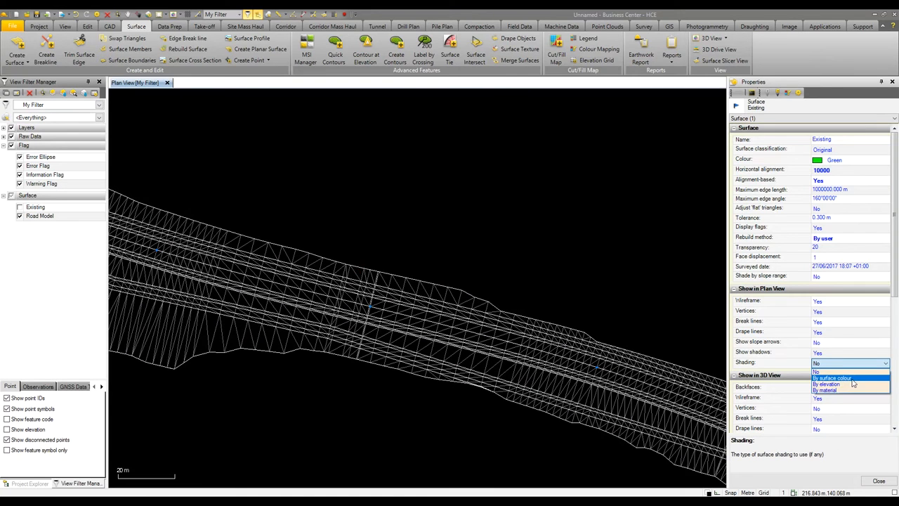
left_click(832, 378)
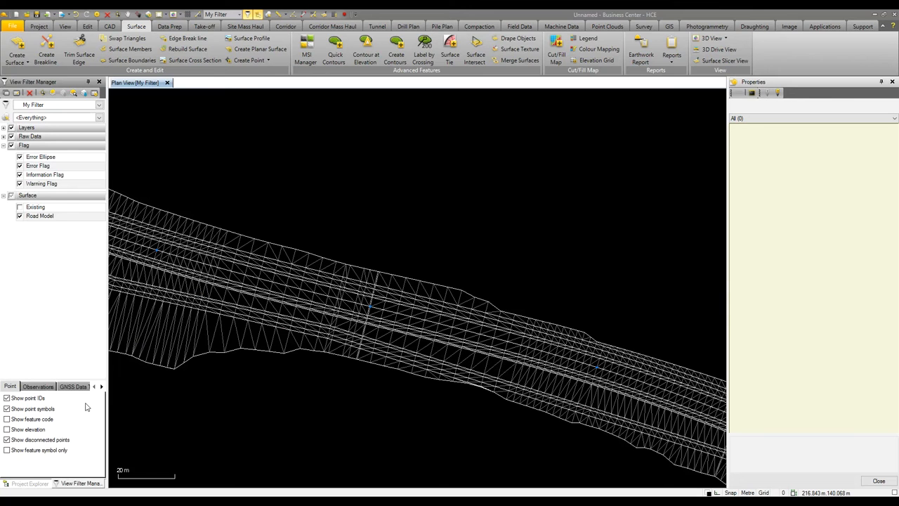
left_click(30, 483)
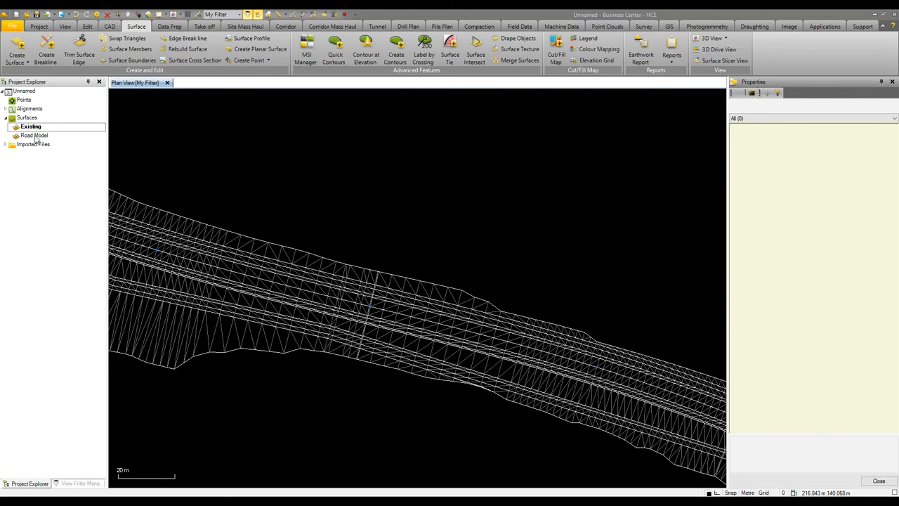
Step: Shade Road Model by its surface colour, then turn on shading by slope range
left_click(35, 135)
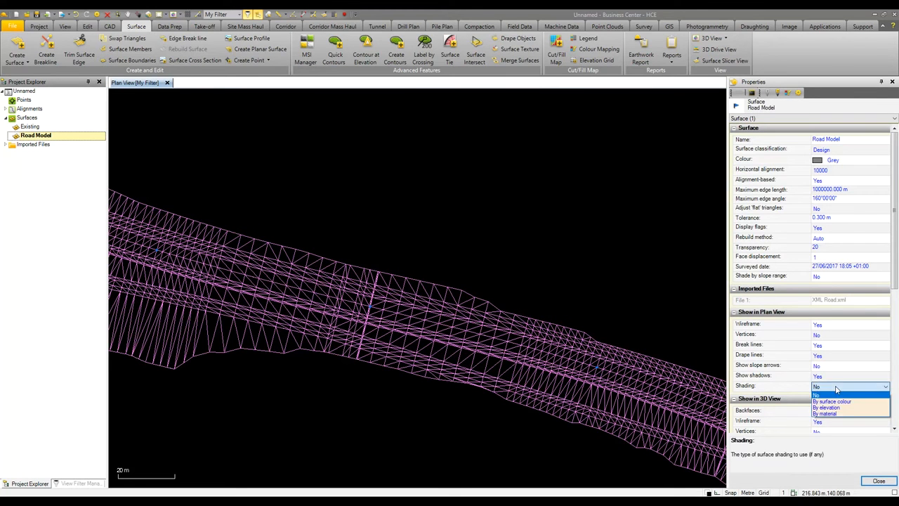
left_click(832, 401)
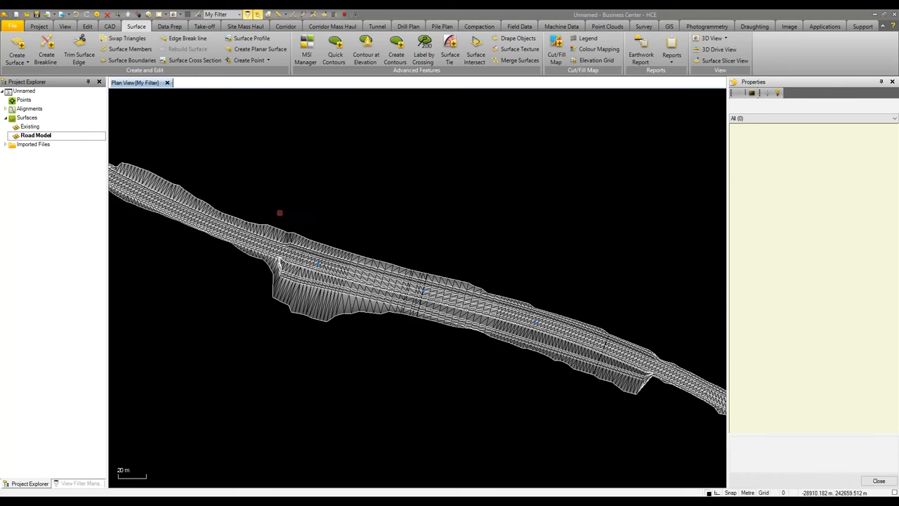
left_click(36, 135)
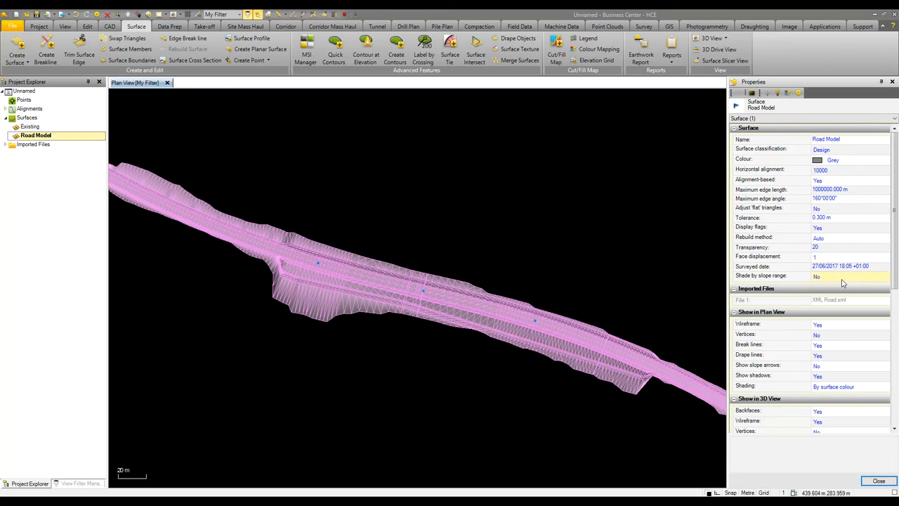
left_click(850, 275)
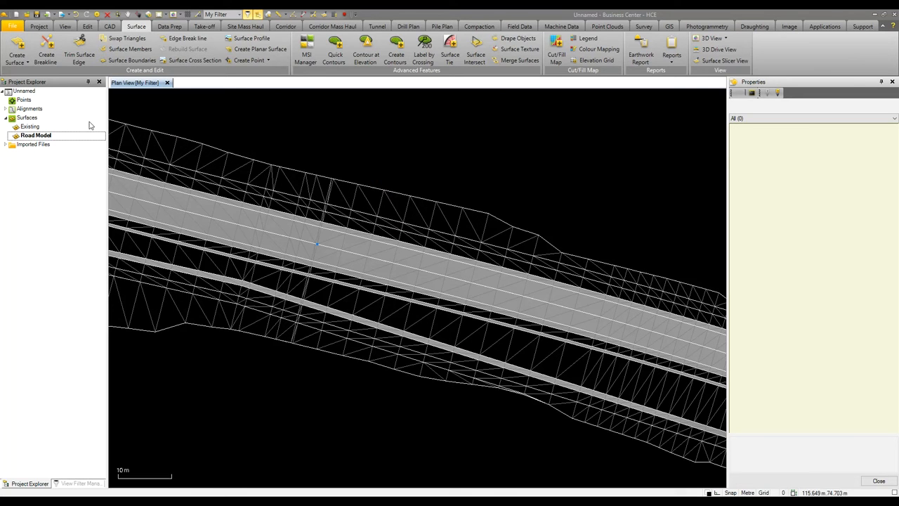
Step: Show slope arrows on Road Model, re-tick Existing, and start Create Points at Intervals
left_click(36, 135)
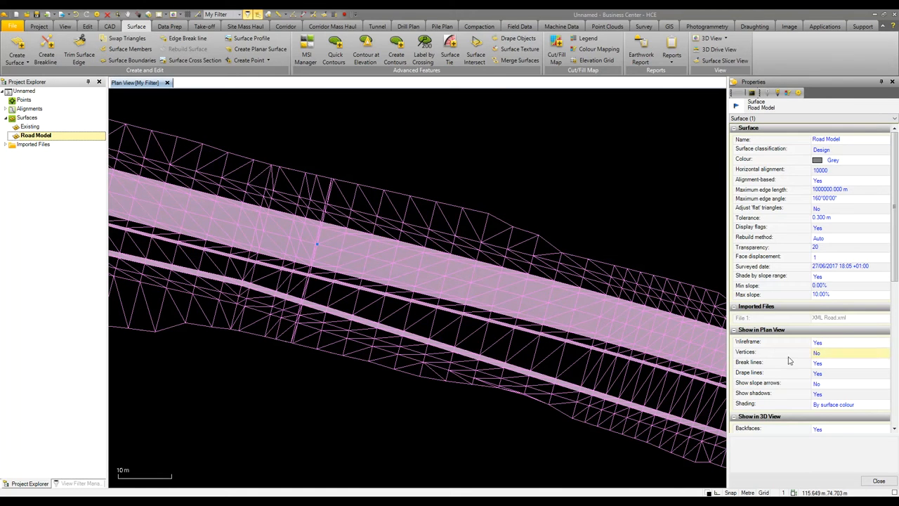
left_click(885, 383)
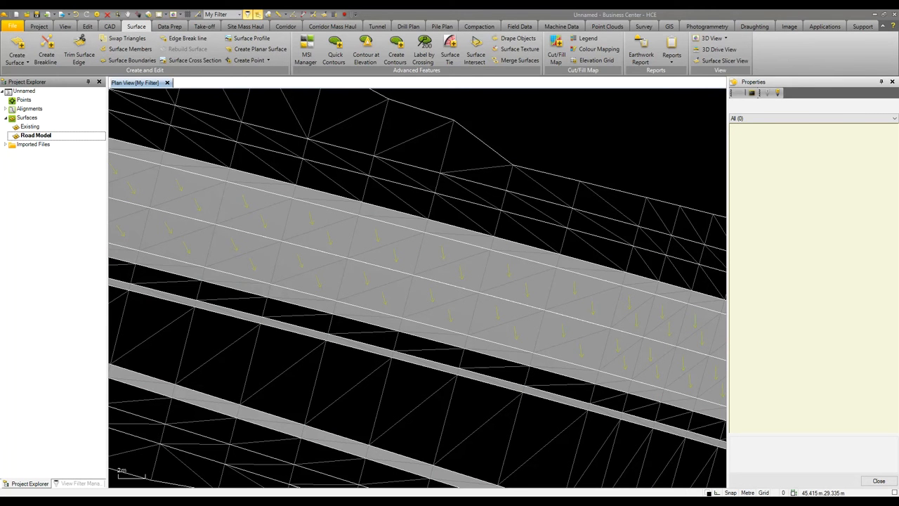
left_click(110, 26)
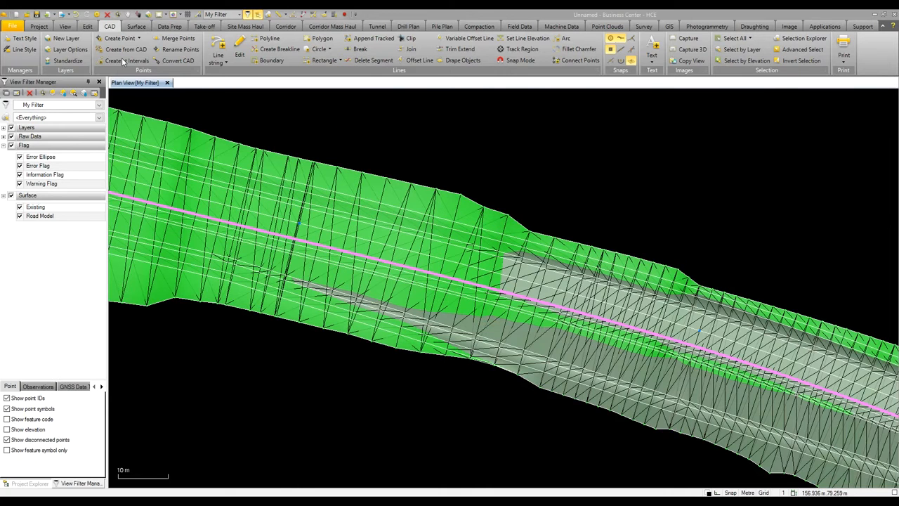
left_click(127, 60)
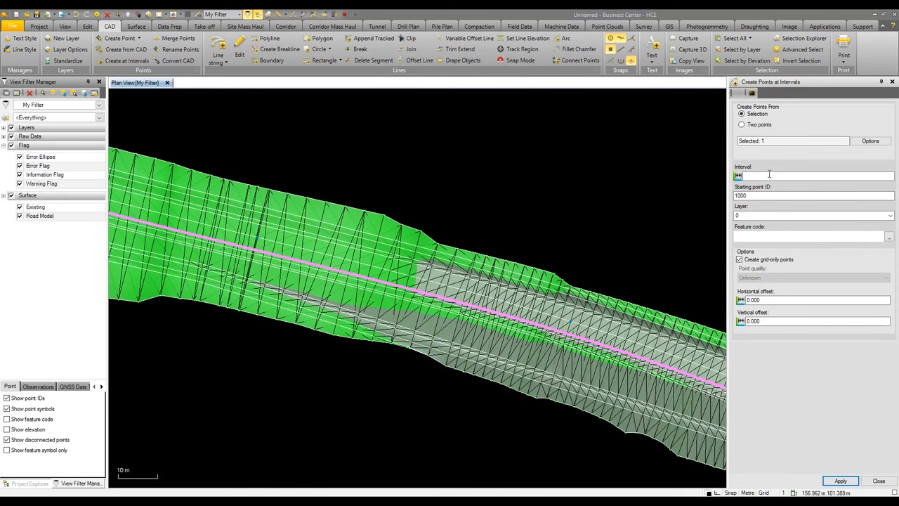
Step: Create points every 20 m along the alignment, accepting the projection false-origin prompt
type("2")
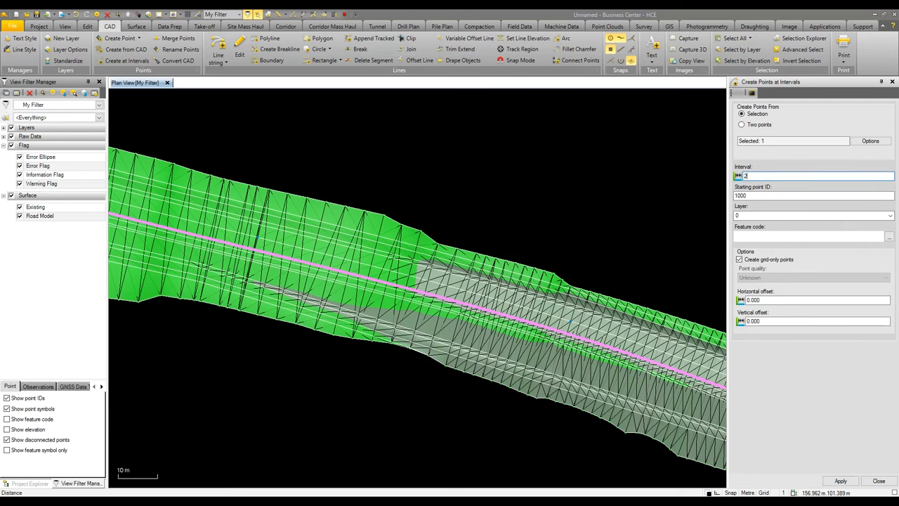
type("0")
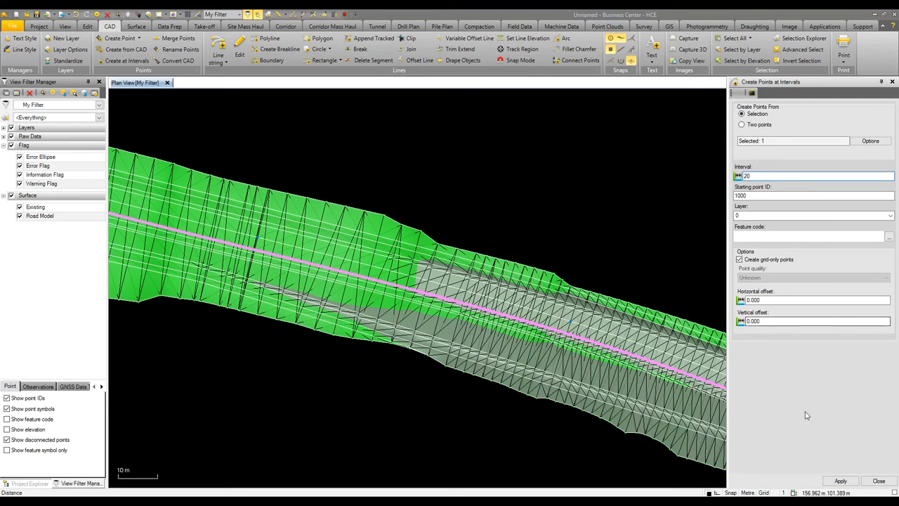
left_click(840, 480)
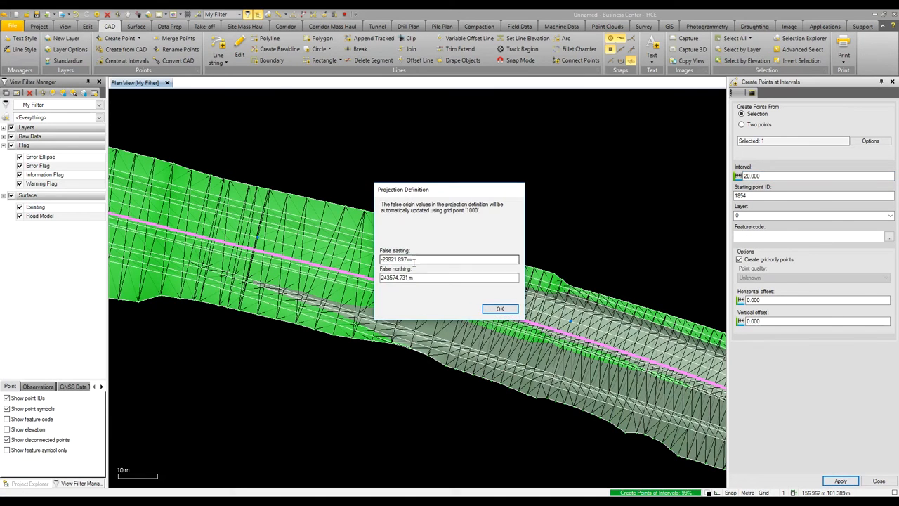
left_click(500, 309)
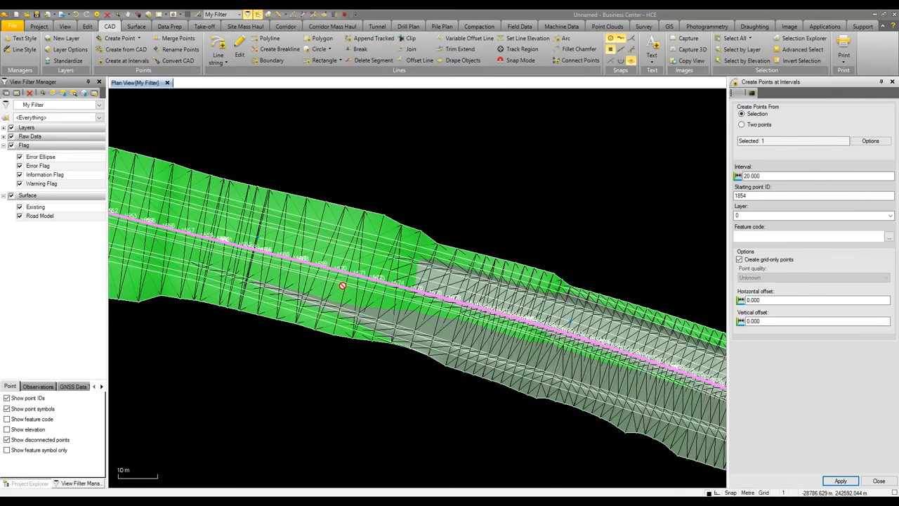
mouse_move(343, 286)
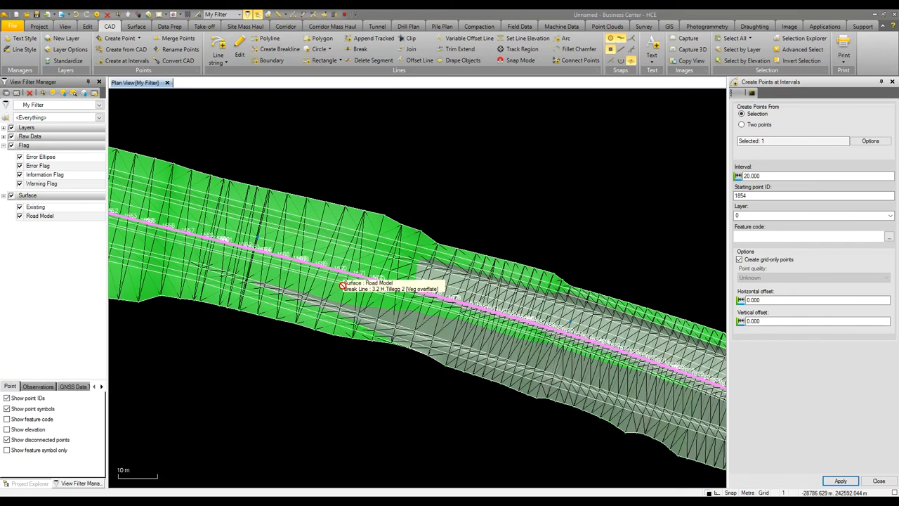
mouse_move(371, 205)
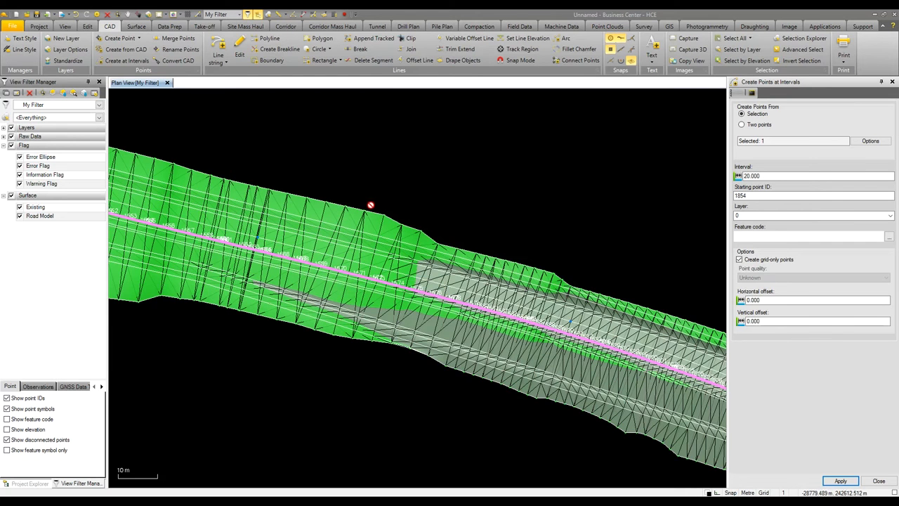
mouse_move(345, 249)
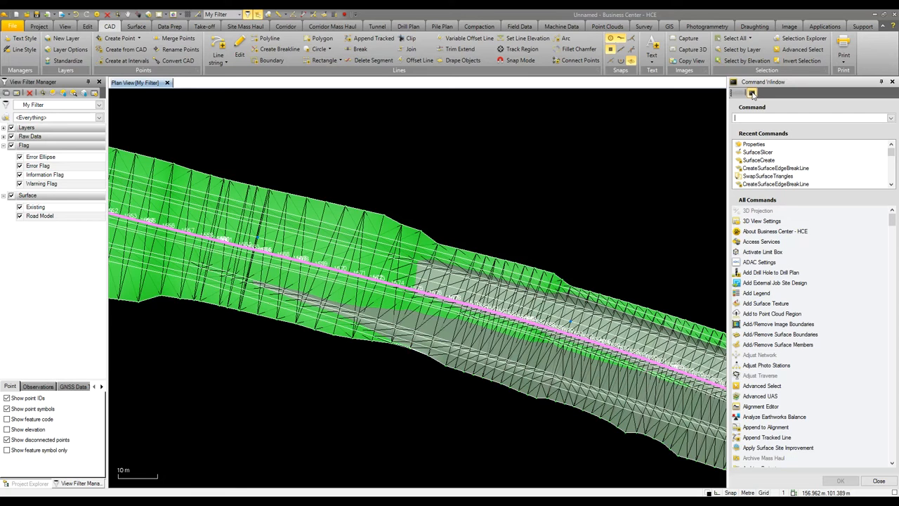
Step: Run Points To Surface for the 35 points against Existing and review the delta elevations report
type("point")
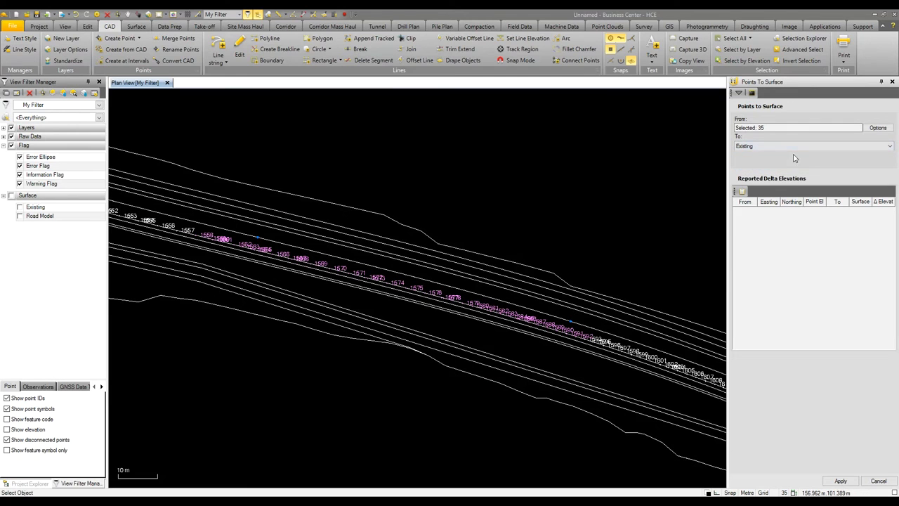
left_click(840, 480)
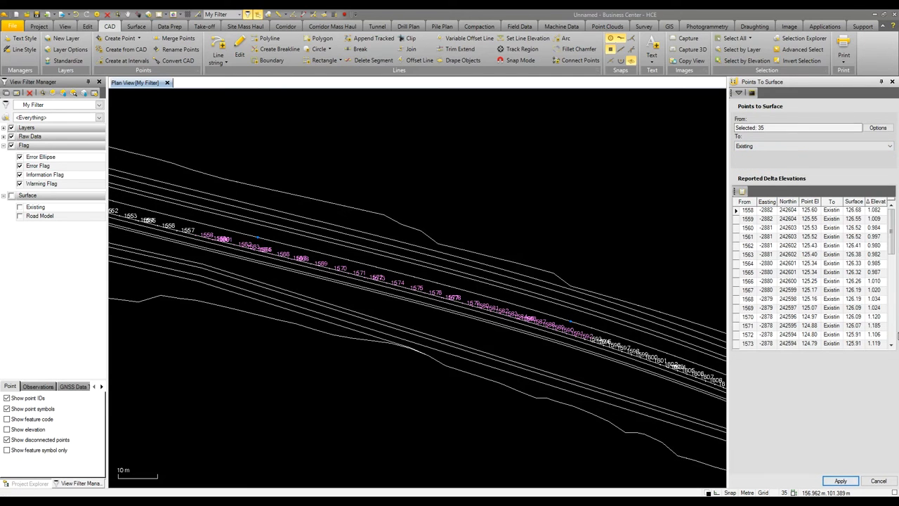
left_click(787, 219)
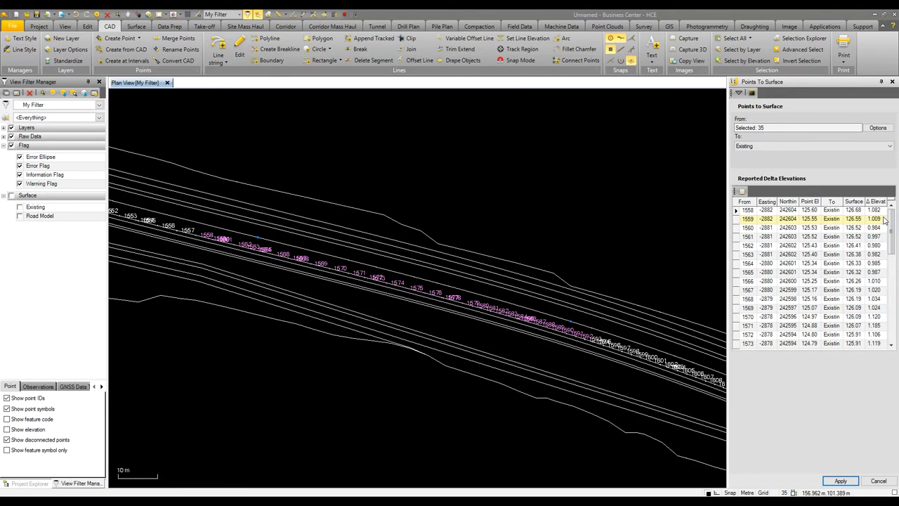
scroll("down", 3)
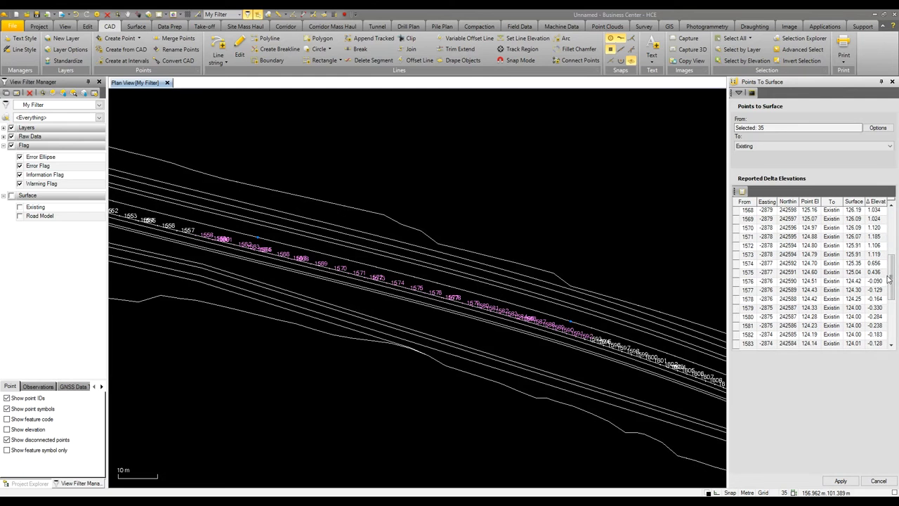
left_click(794, 262)
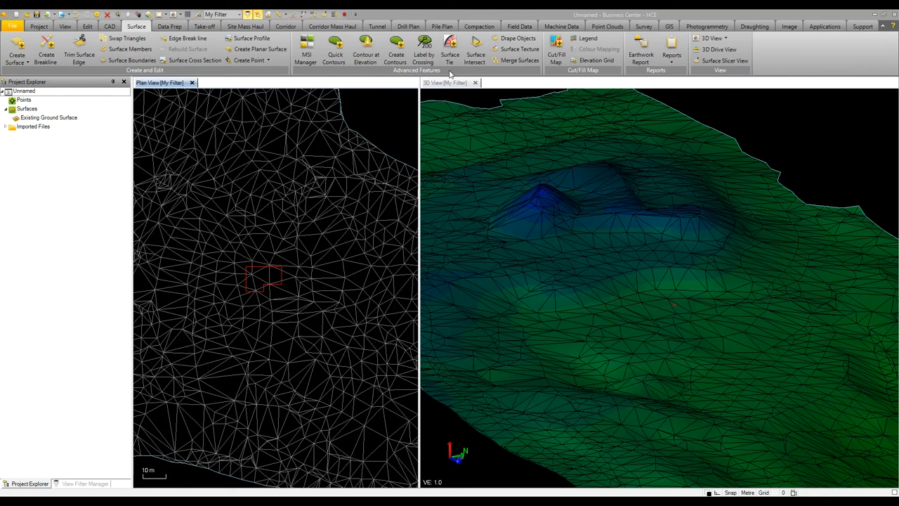
Step: Start a Surface Tie named Pad Tie on a new blue Tie layer, referencing the Building Pad outline
left_click(449, 49)
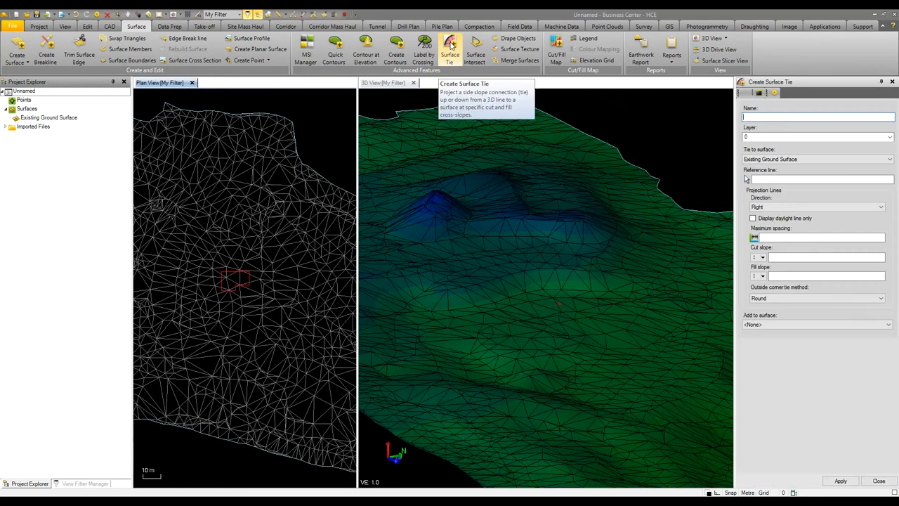
type("Pad Tie")
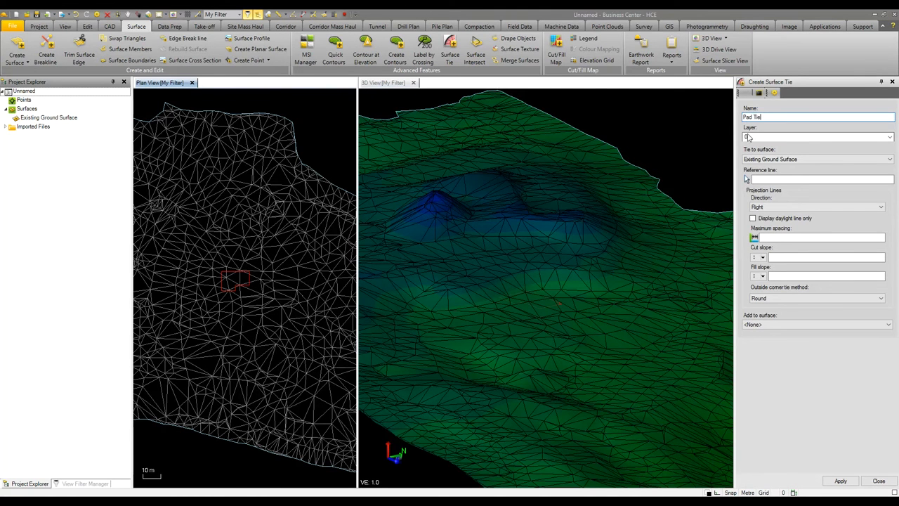
left_click(891, 137)
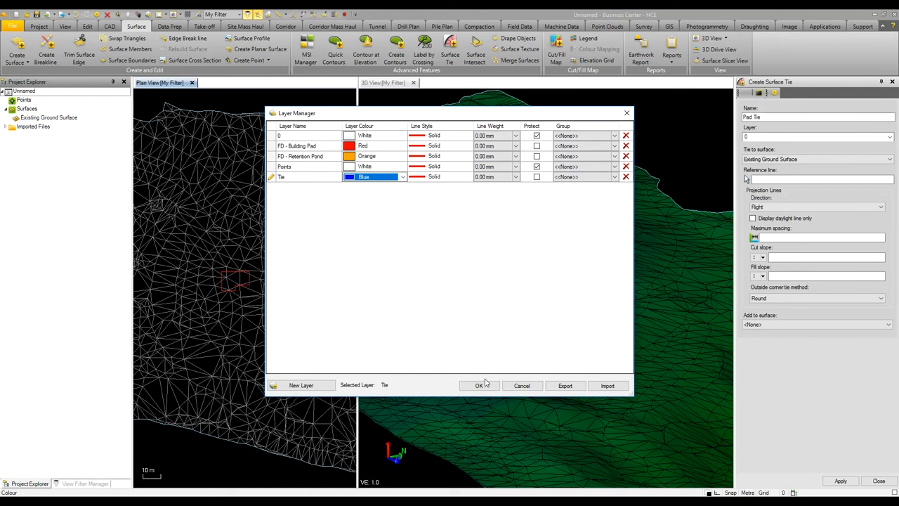
left_click(478, 385)
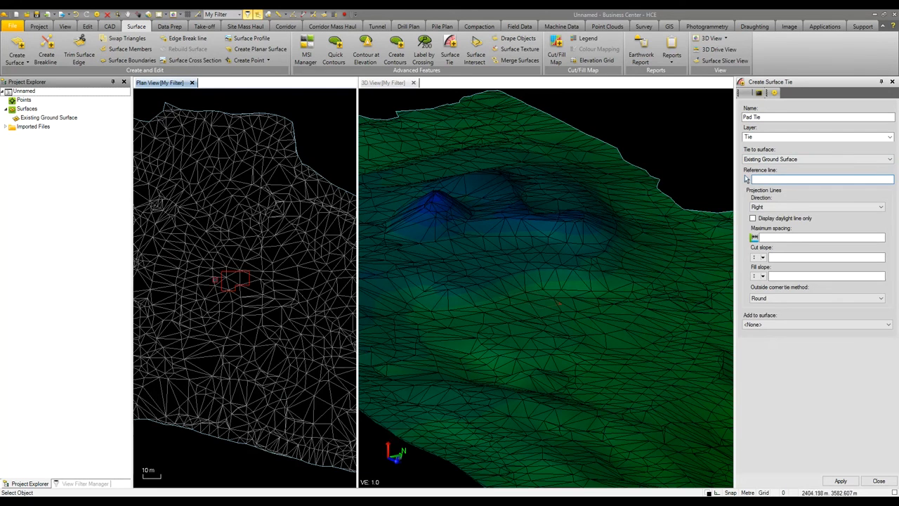
left_click(235, 281)
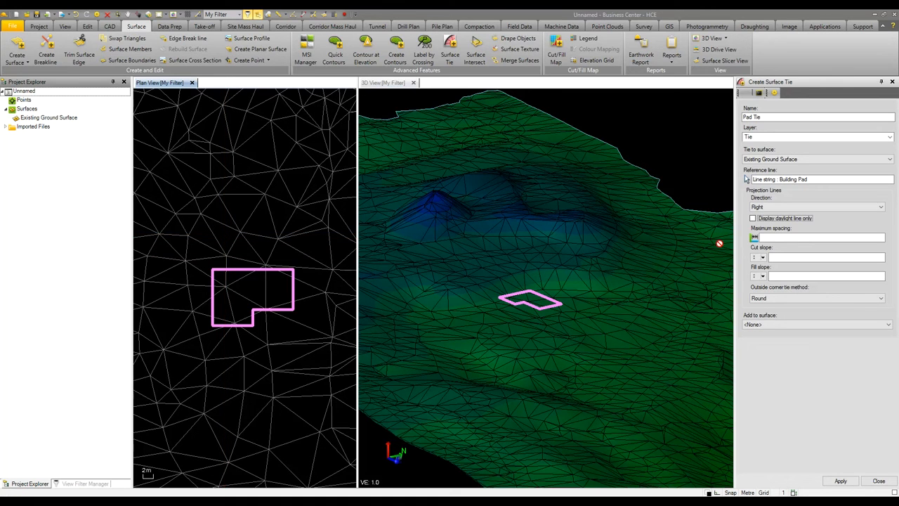
Step: Give the tie spacing 1, cut slope 1:2 and fill slope 1:1
left_click(815, 237)
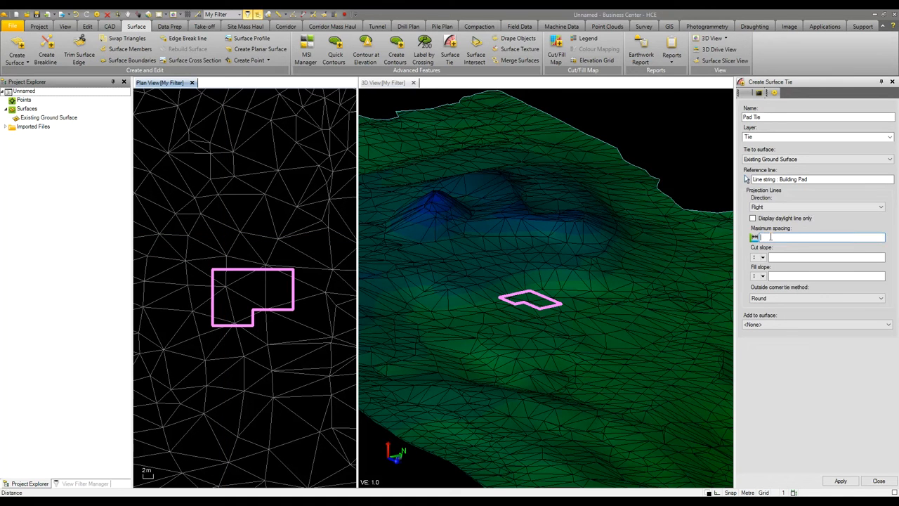
type("1")
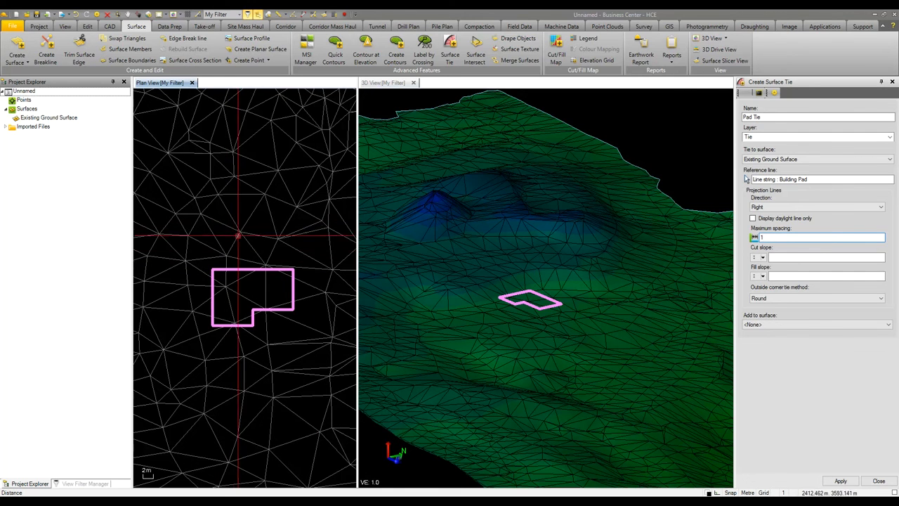
left_click(825, 257)
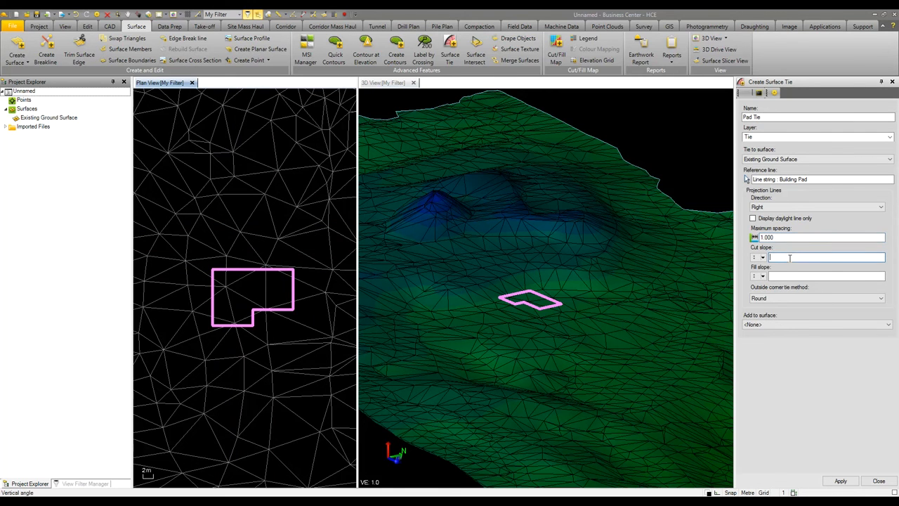
type("1:2.0000")
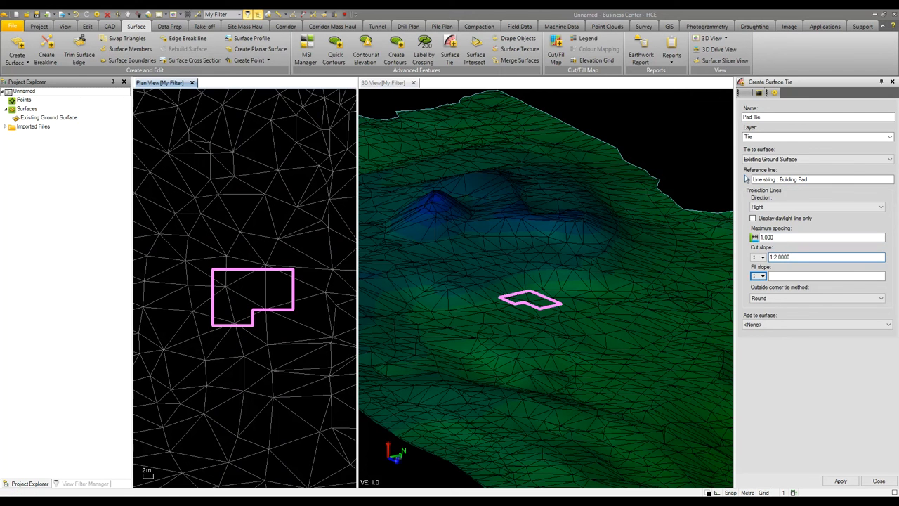
type("1:1.0000")
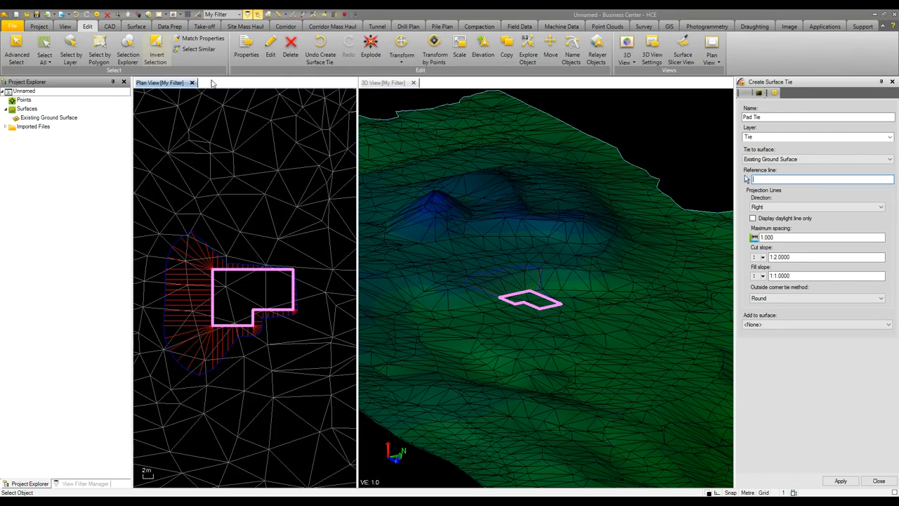
Step: Move the Building Pad line string to a new spot on the ground, its tie slopes regenerating
left_click(551, 49)
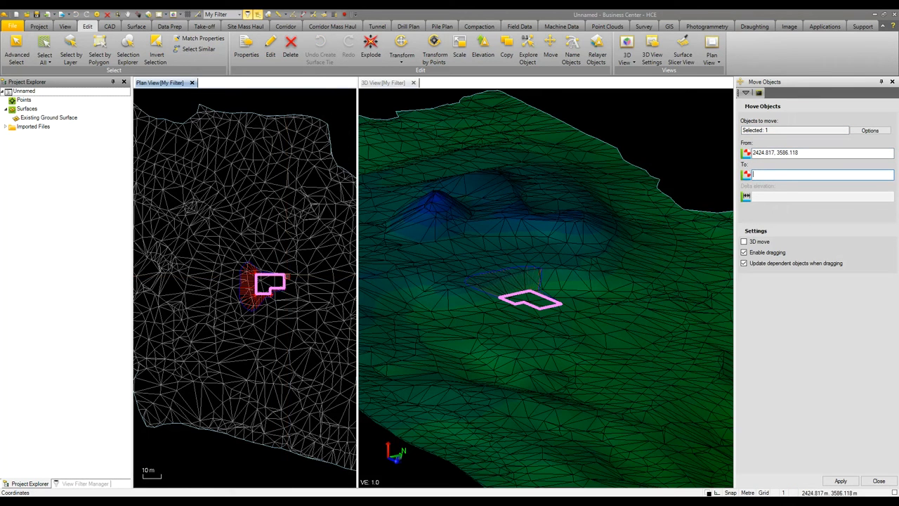
left_click_drag(270, 284, 311, 281)
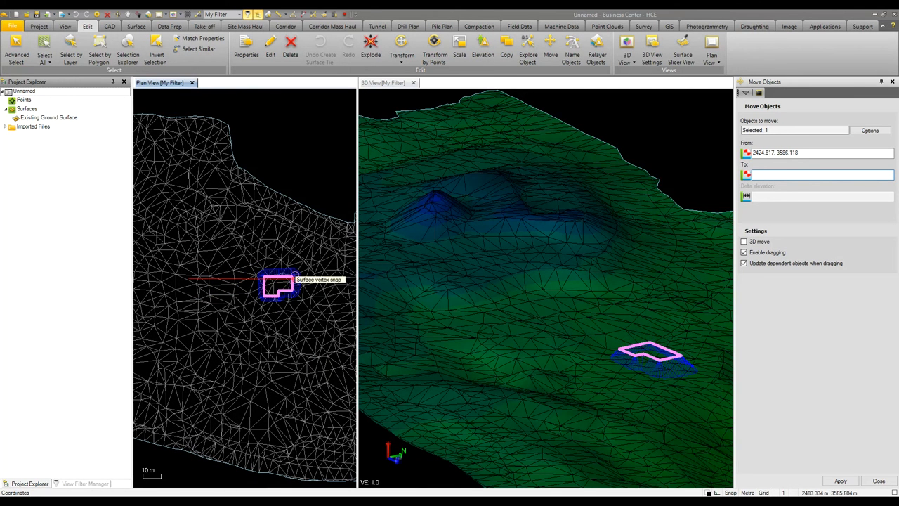
left_click_drag(277, 287, 231, 286)
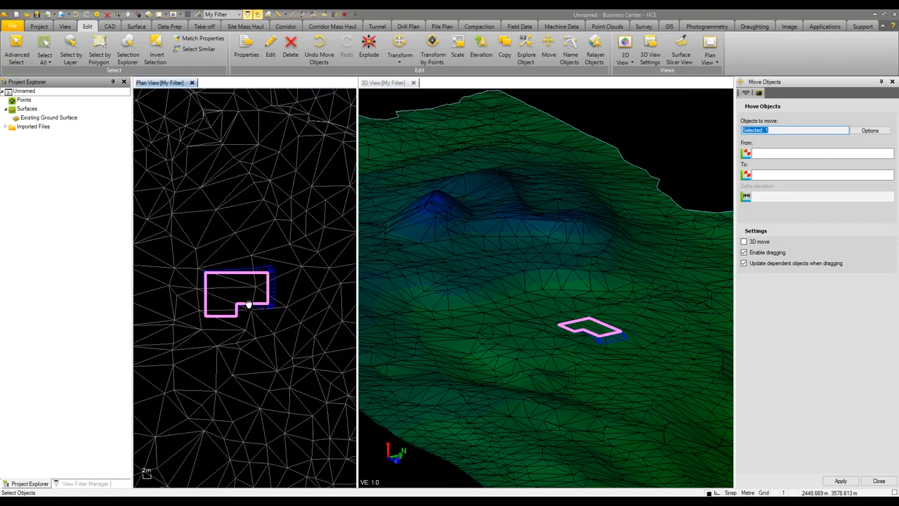
left_click_drag(236, 293, 243, 297)
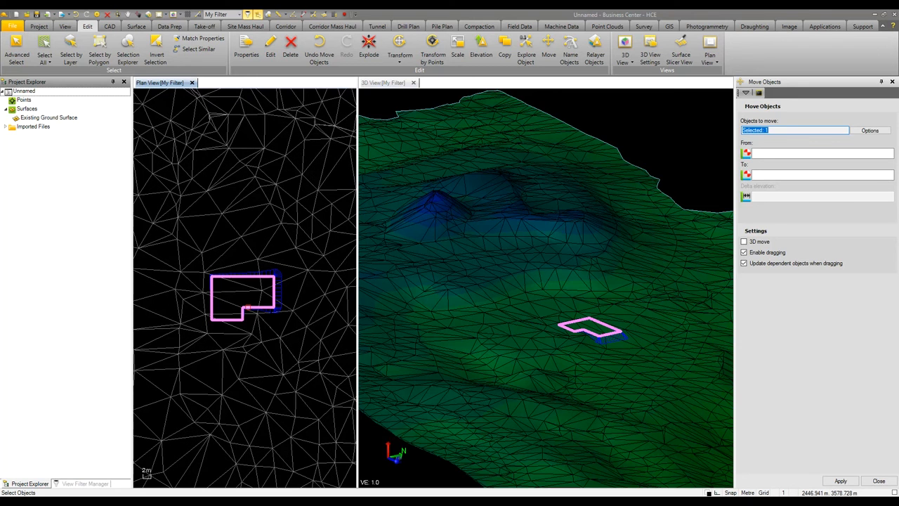
mouse_move(263, 295)
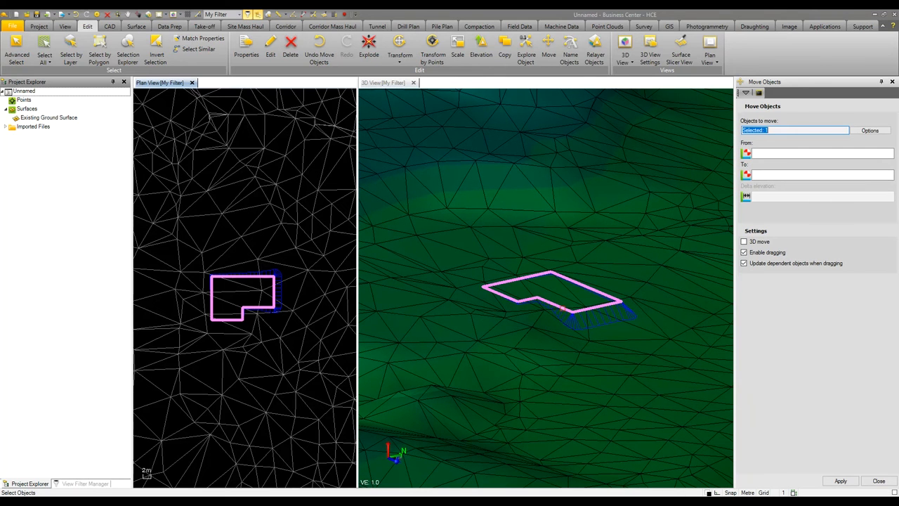
mouse_move(569, 299)
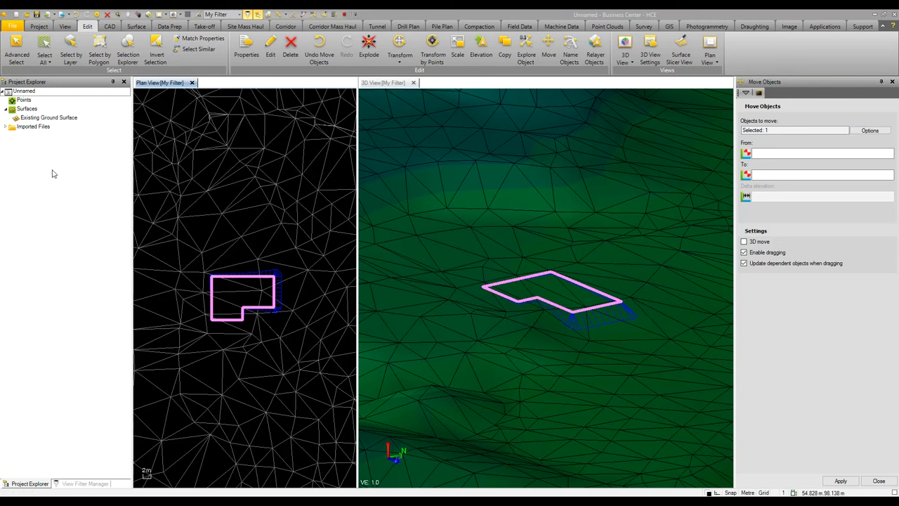
left_click(137, 26)
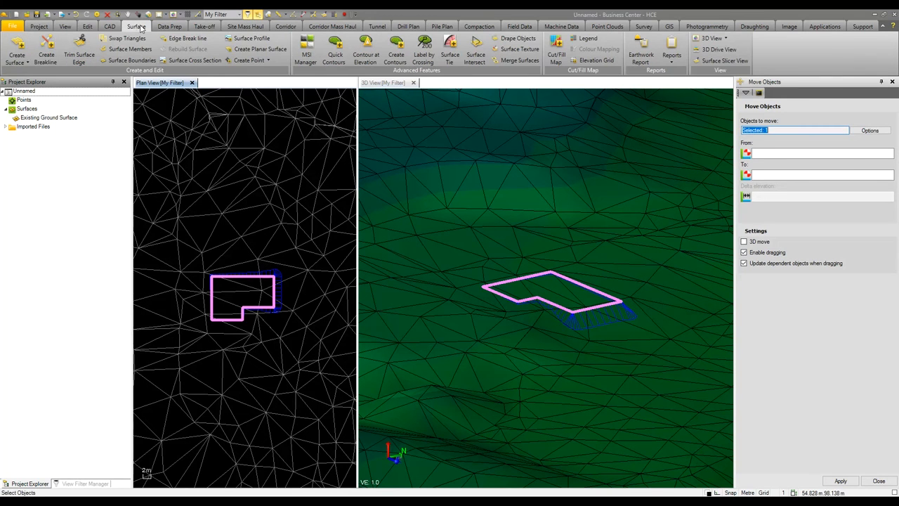
Step: Create a new Pad surface from the pad and tie slopes and view it from above in 3D
left_click(17, 49)
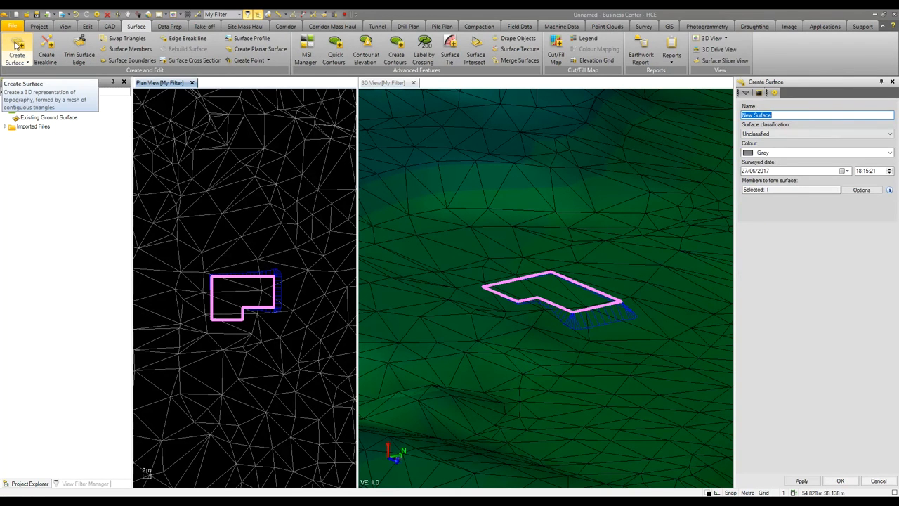
type("Pad")
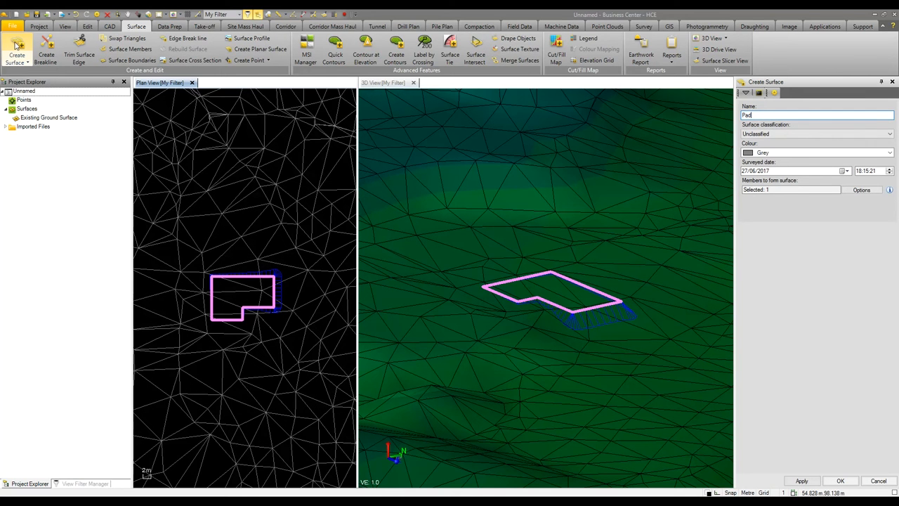
left_click(815, 134)
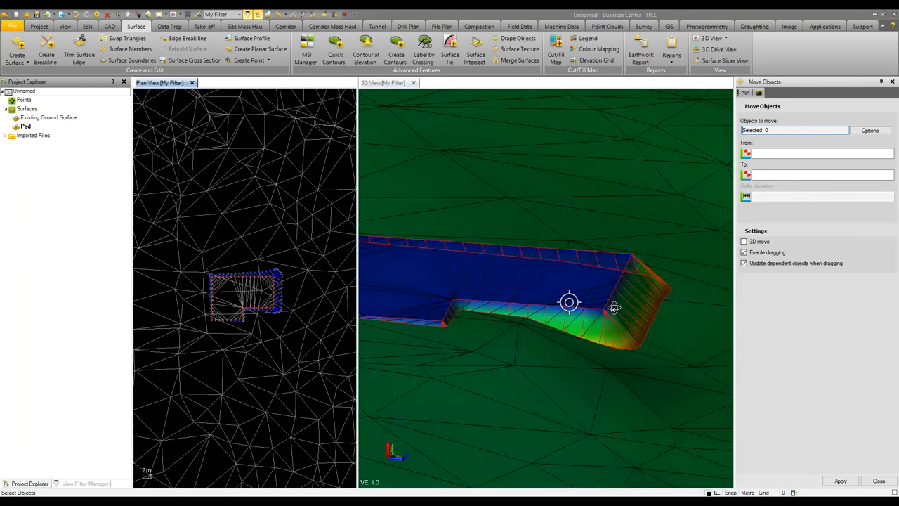
left_click_drag(614, 308, 569, 302)
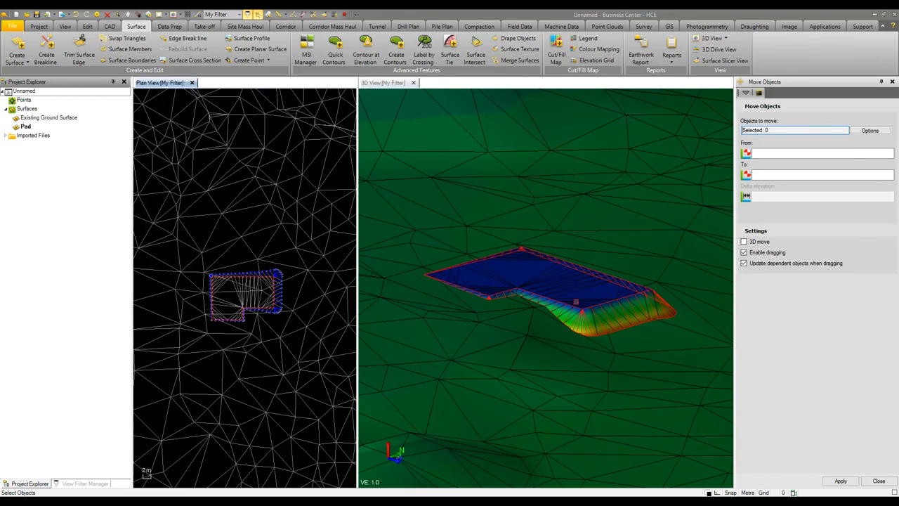
left_click(520, 60)
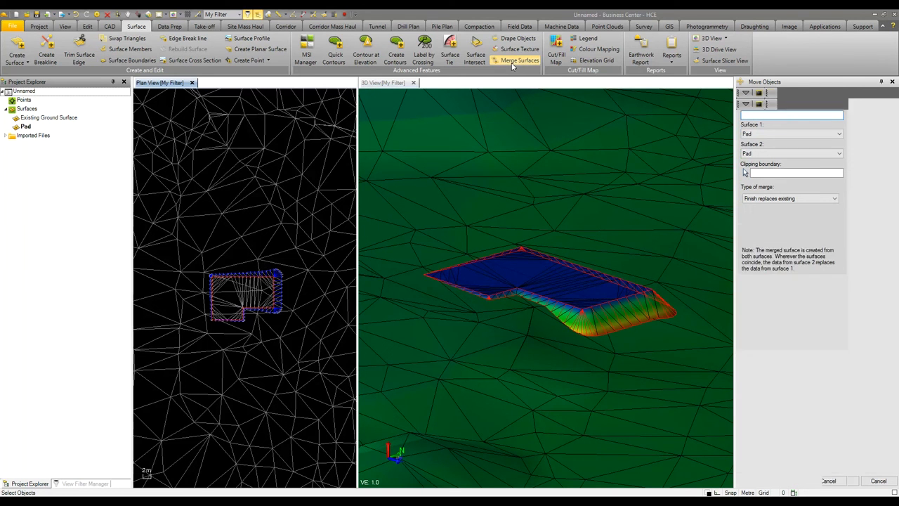
Step: Merge Existing Ground Surface with Pad into a new surface named Final Design
left_click(520, 60)
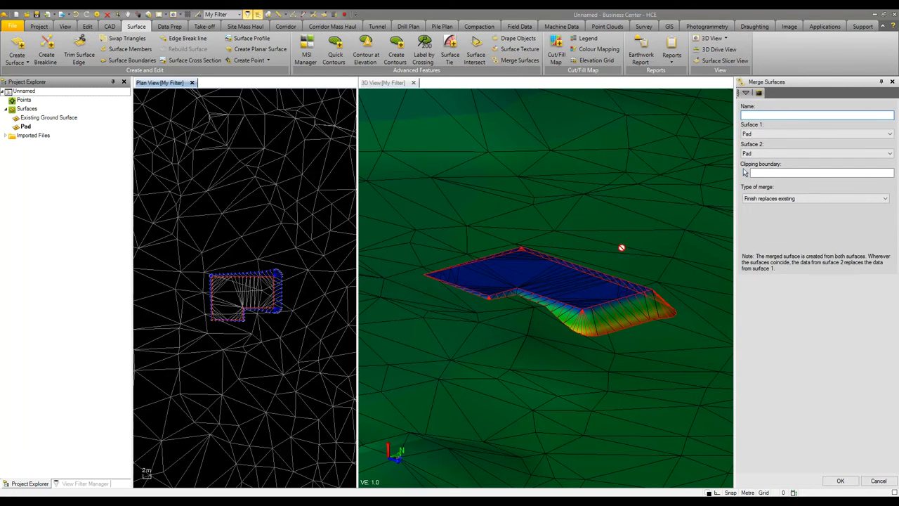
type("Fin")
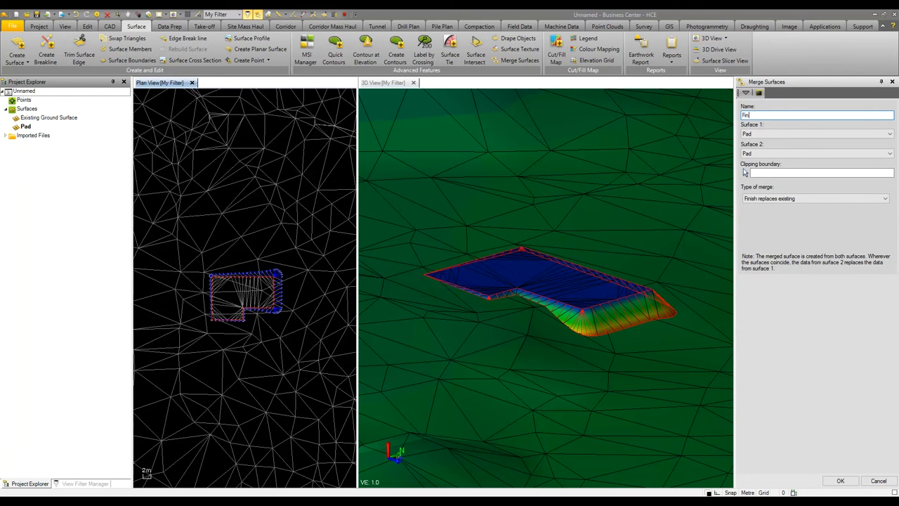
type("Final Design")
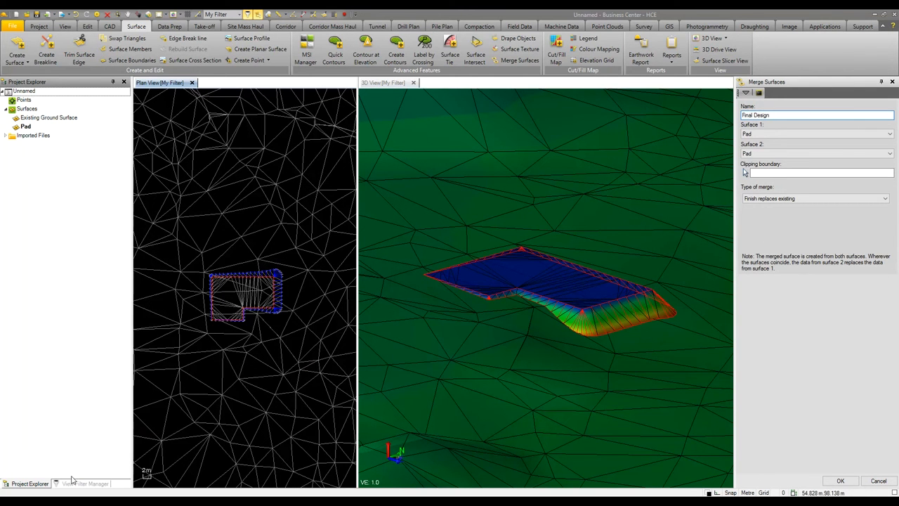
left_click(84, 483)
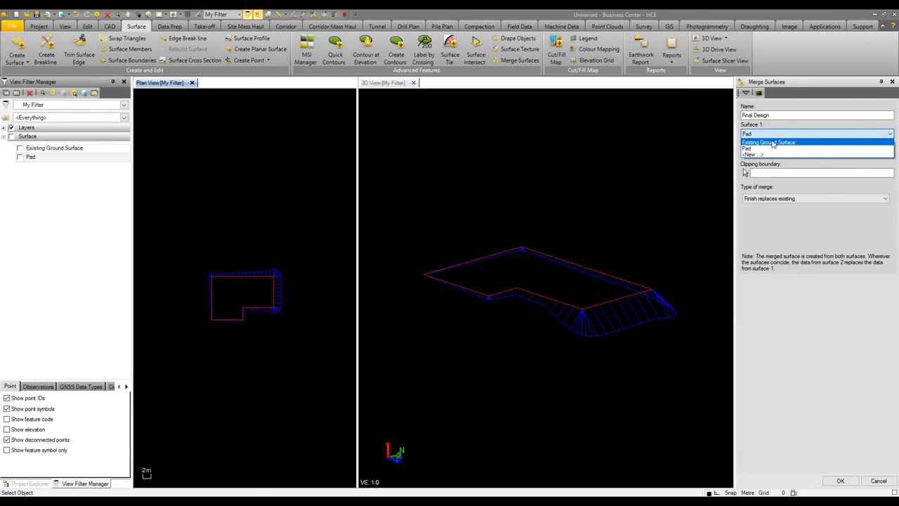
left_click(768, 142)
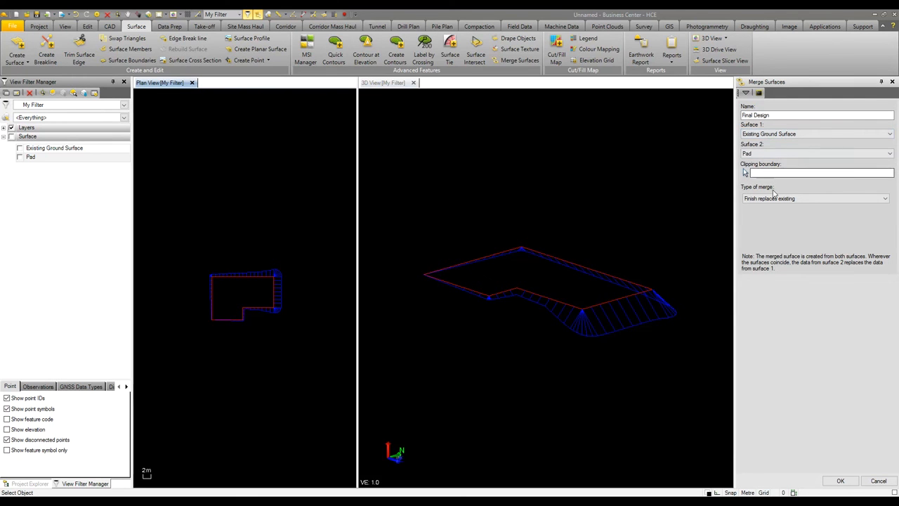
left_click(815, 198)
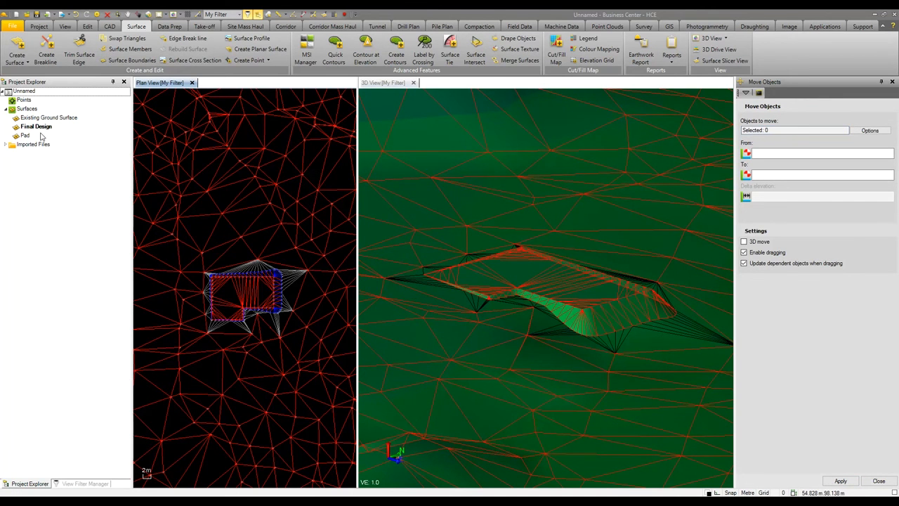
Step: In Final Design's properties set plan-view Vertices to No and review its shading
left_click(37, 126)
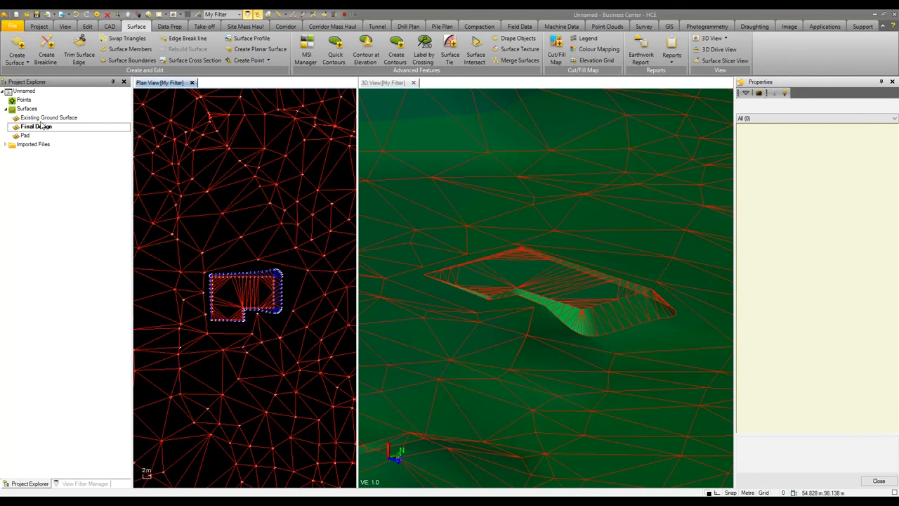
left_click(36, 127)
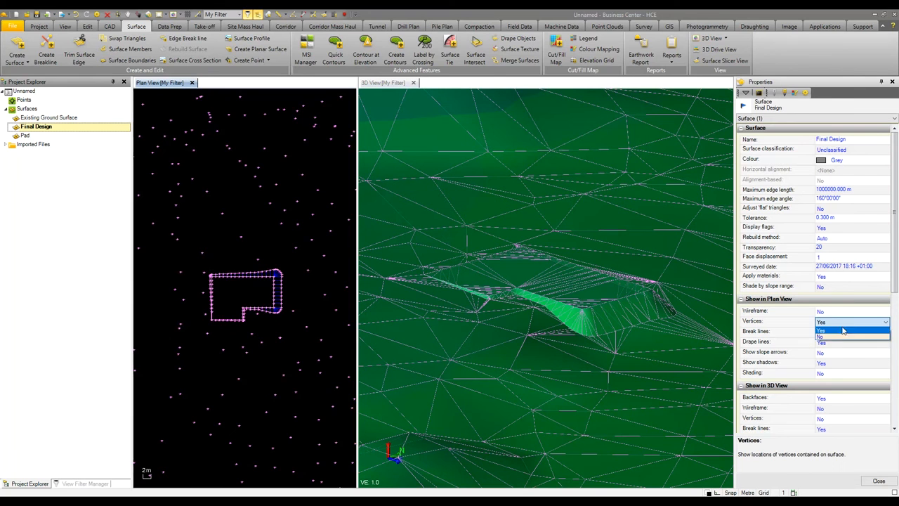
left_click(821, 336)
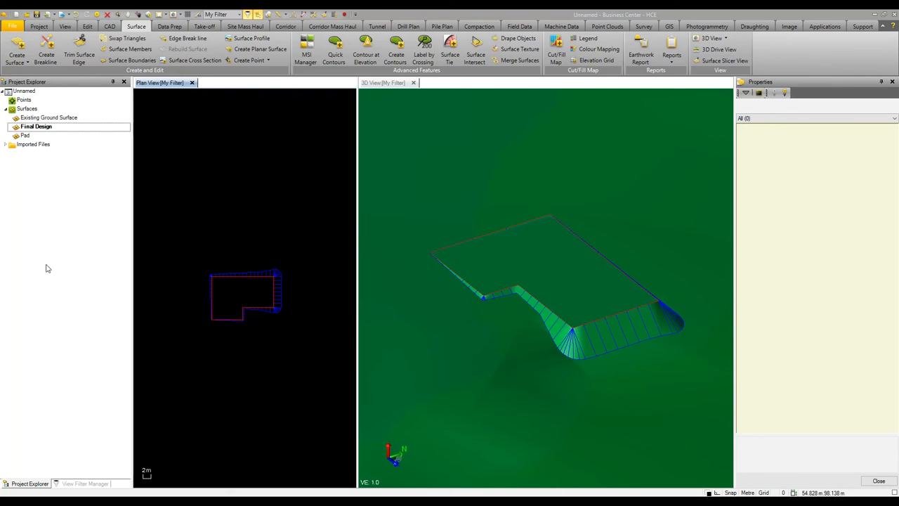
left_click(37, 126)
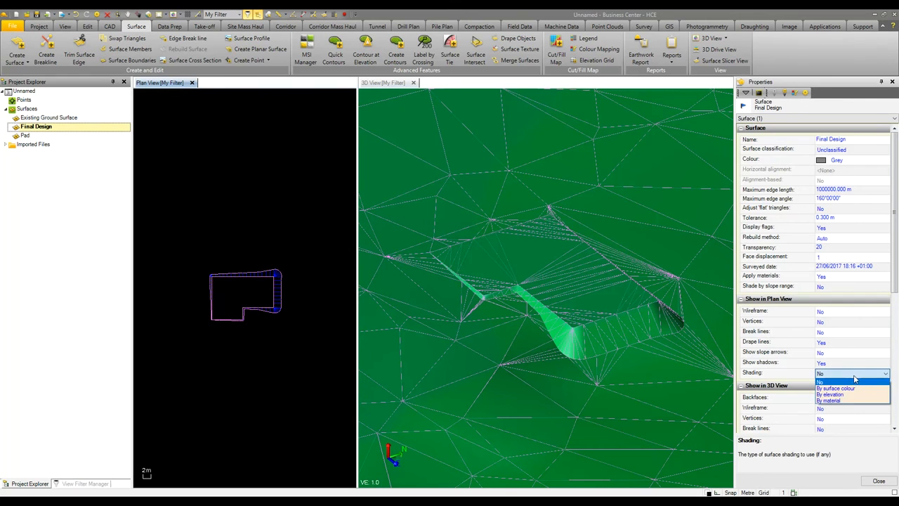
left_click(835, 388)
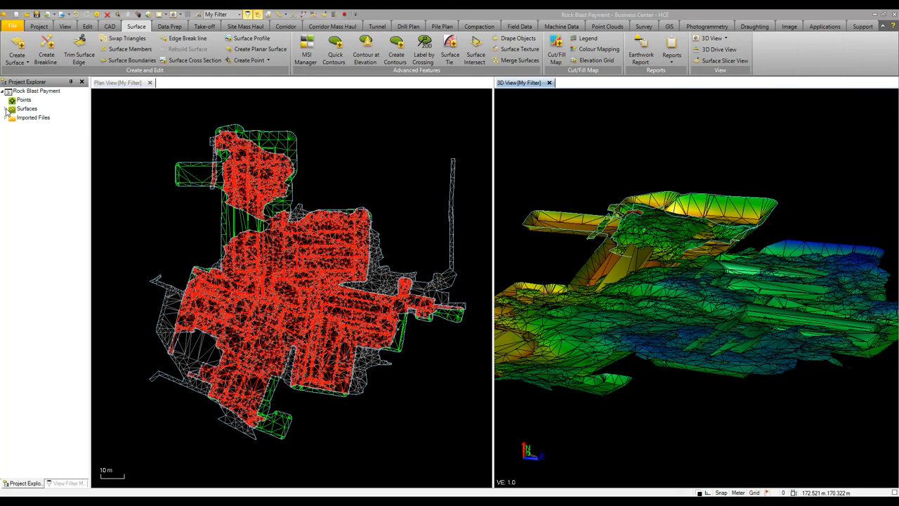
Step: Give the Isopach surface a red/blue depth colour mapping
left_click(30, 118)
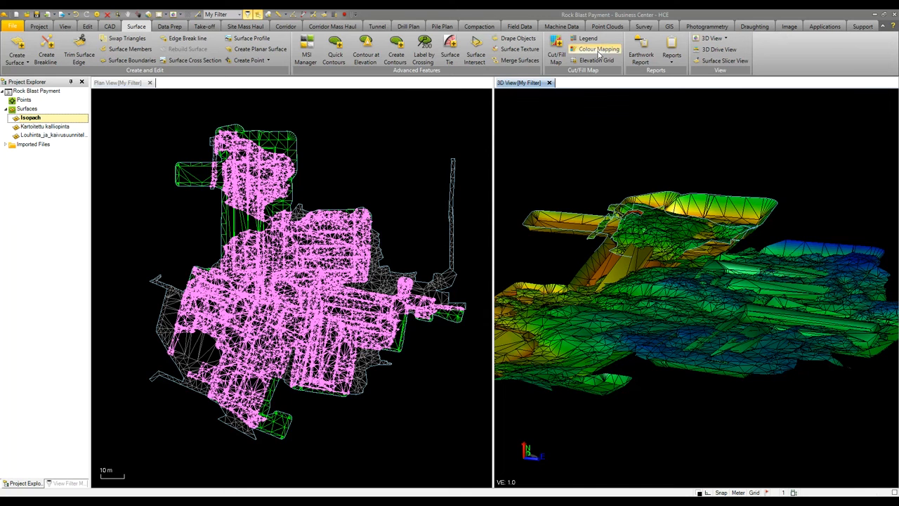
left_click(599, 49)
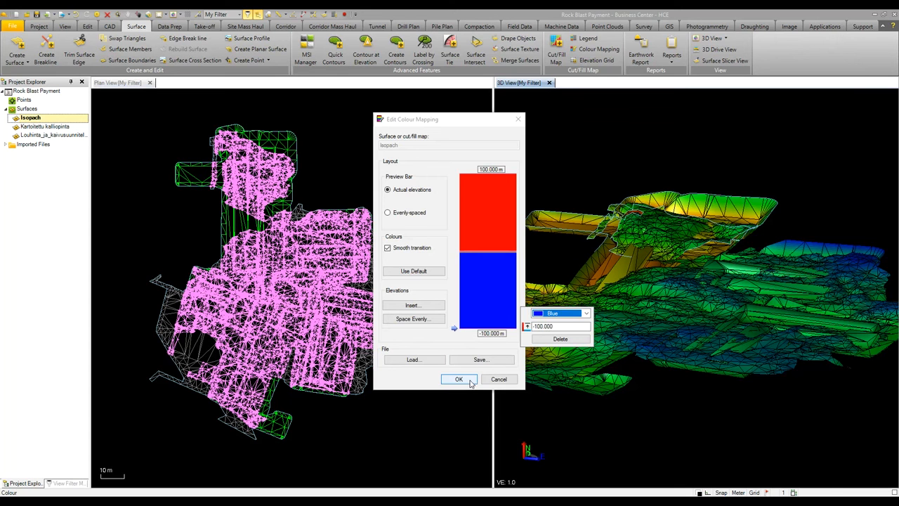
left_click(459, 378)
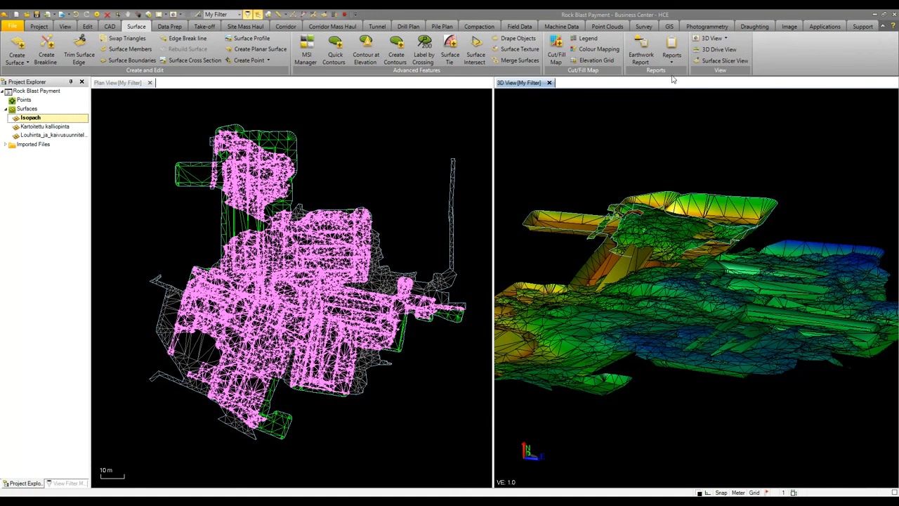
Step: Generate a Surface Information Report for Isopach with the Area by Depth table
left_click(671, 54)
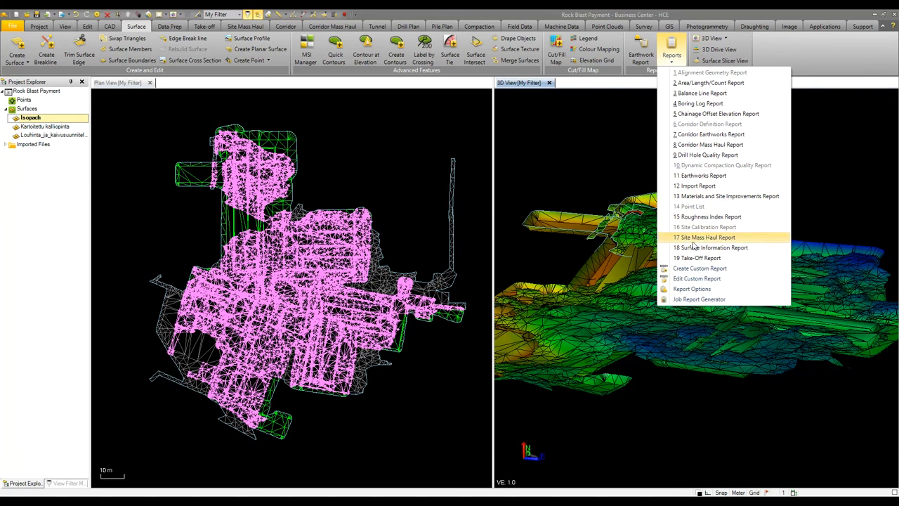
left_click(710, 247)
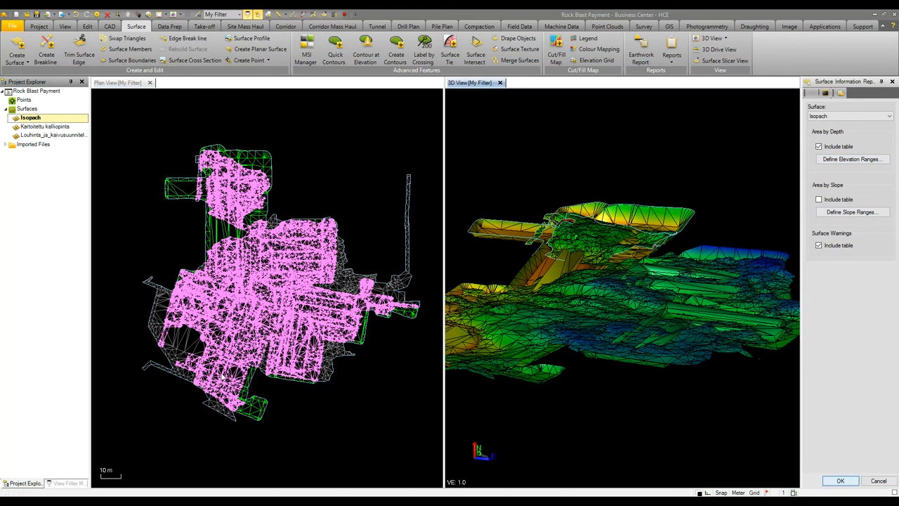
mouse_move(221, 377)
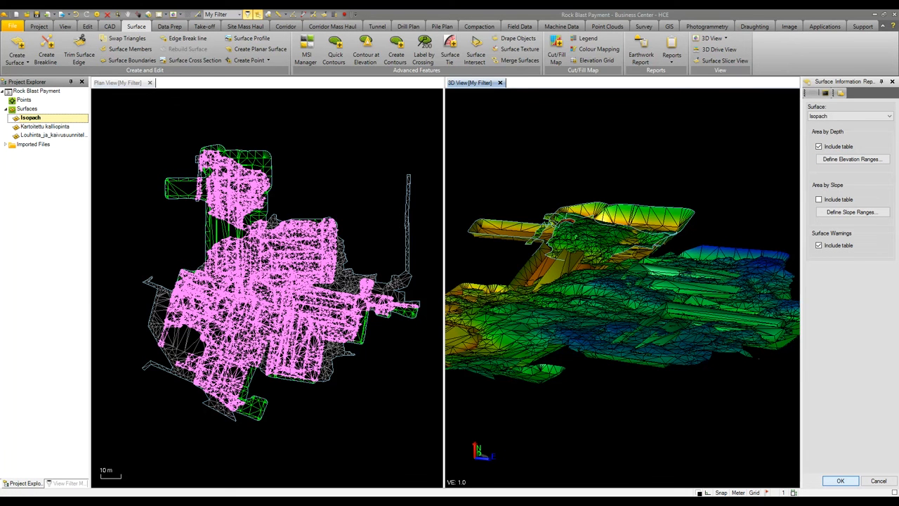
left_click(841, 480)
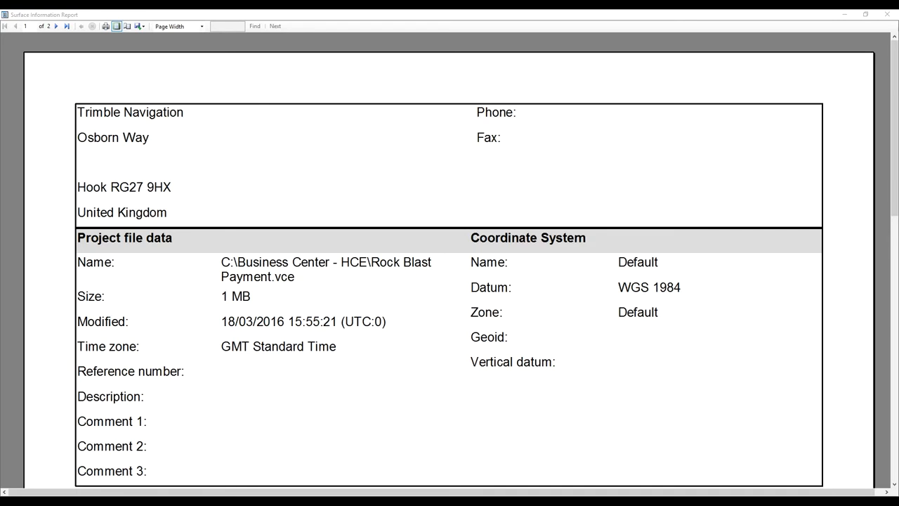
Step: Scroll the report to page 2 showing the Area by Depth table
scroll("down", 3)
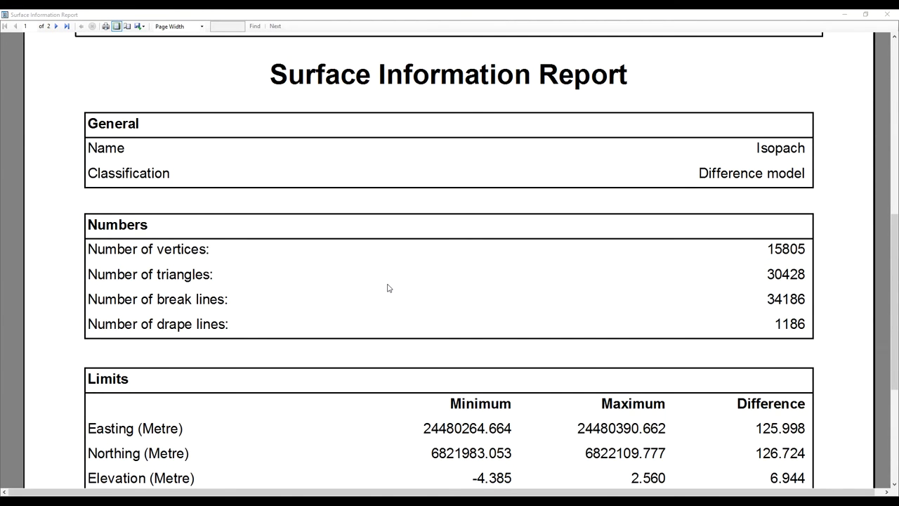
scroll("down", 3)
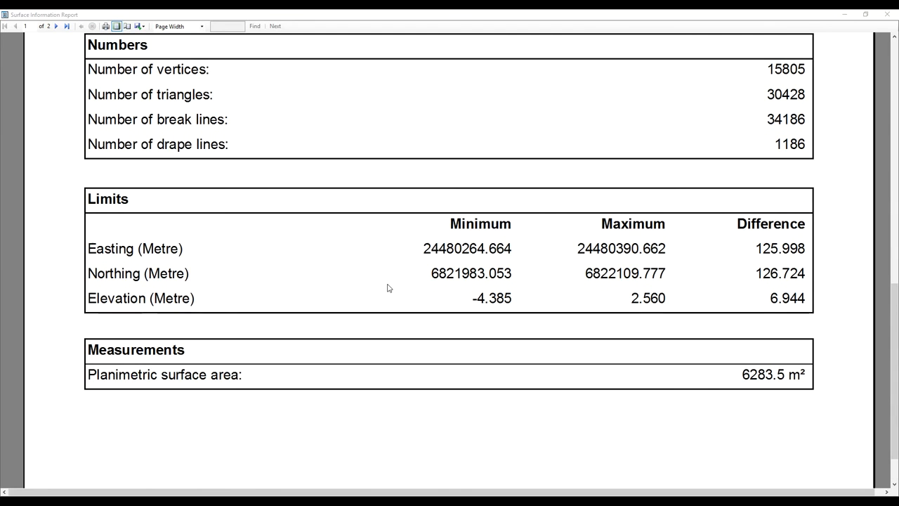
mouse_move(308, 292)
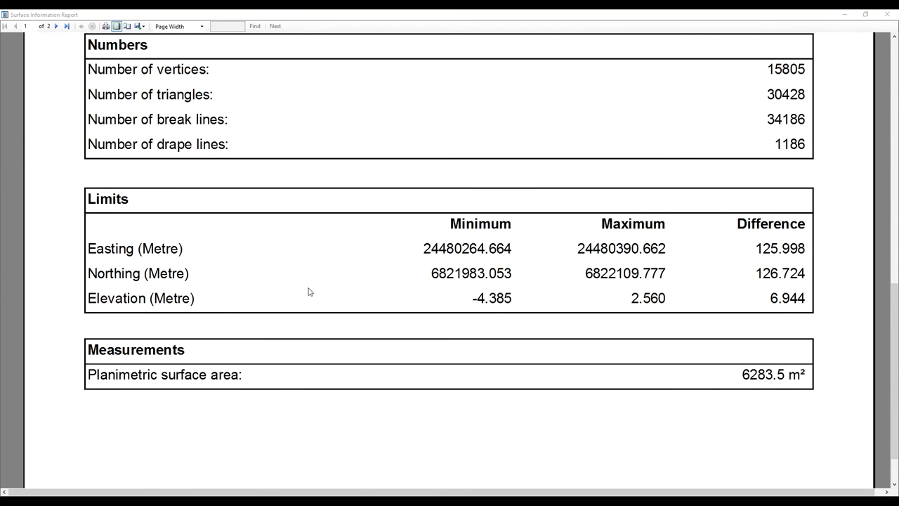
left_click(57, 26)
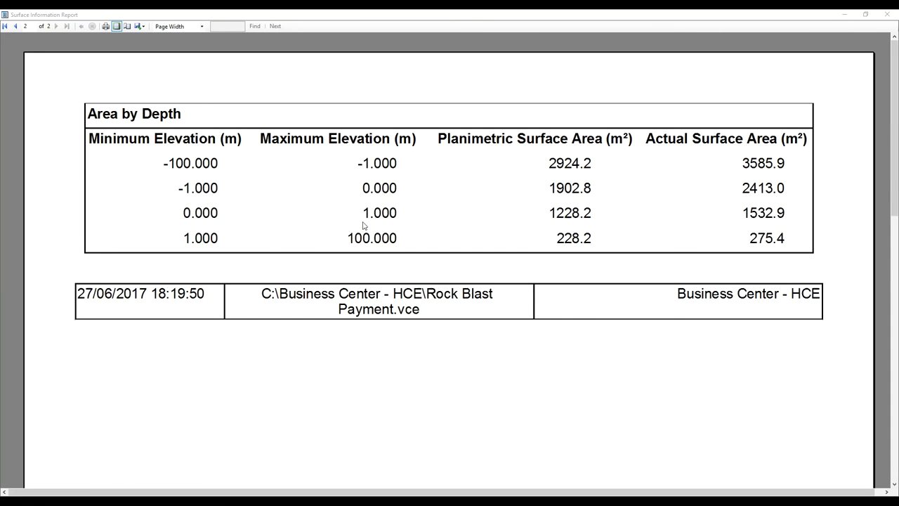
mouse_move(396, 167)
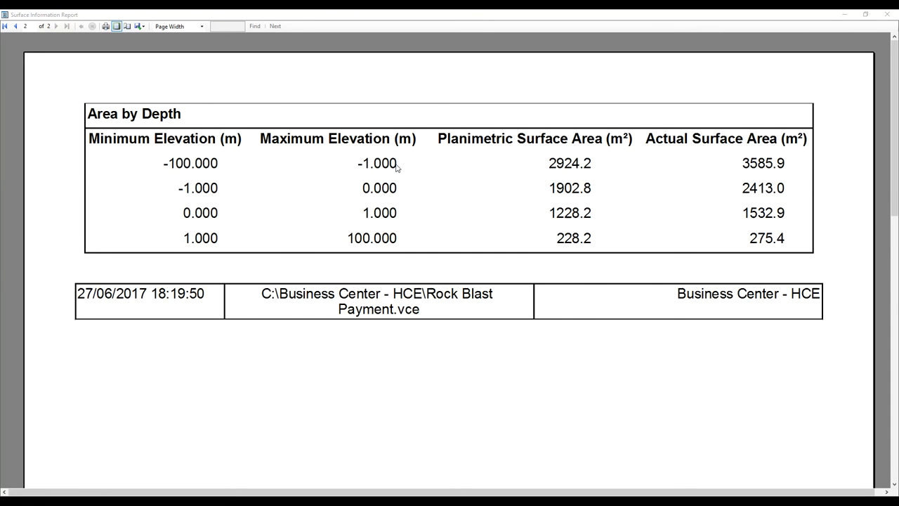
mouse_move(405, 211)
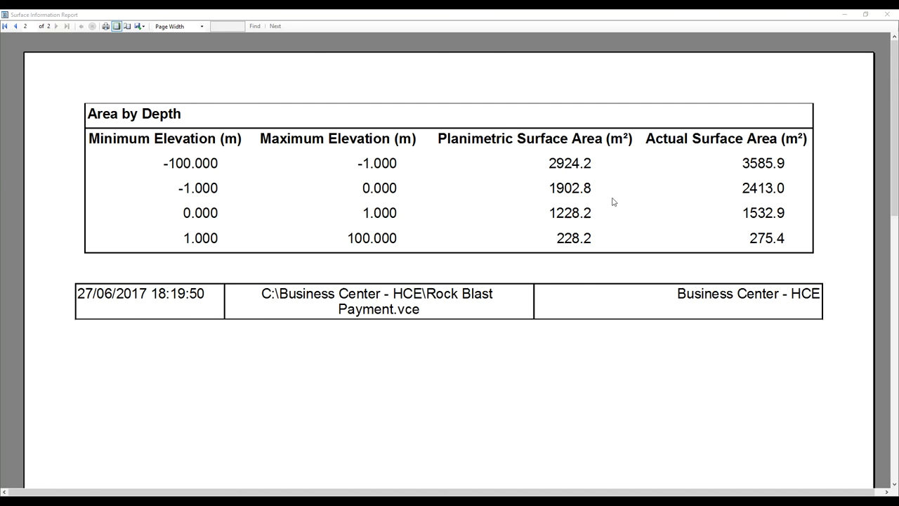
mouse_move(355, 269)
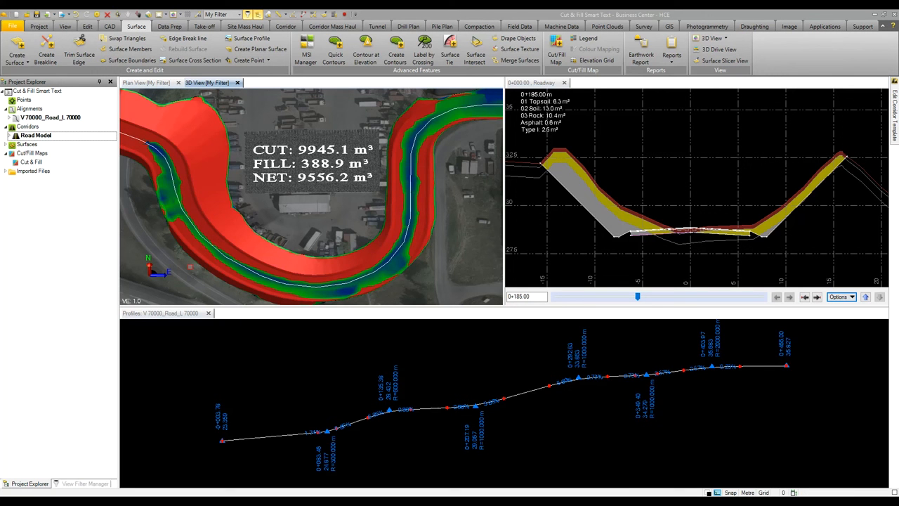
mouse_move(211, 267)
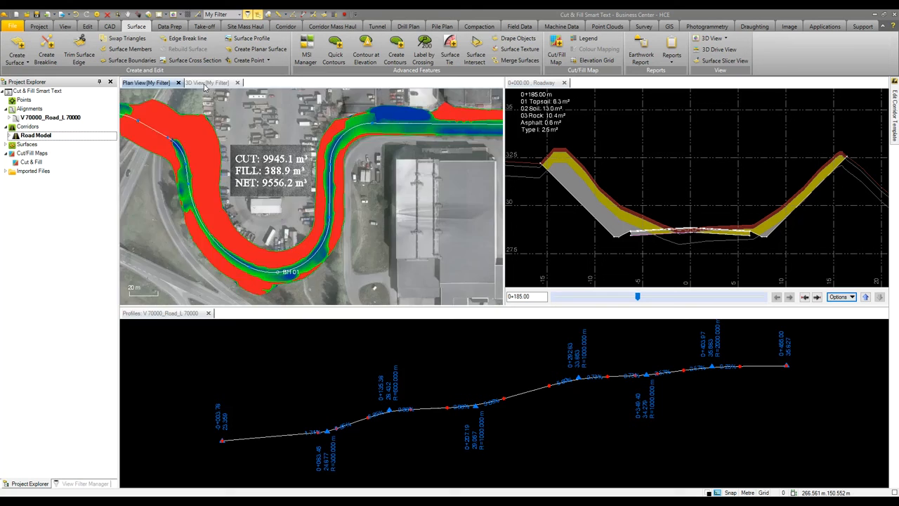
mouse_move(153, 87)
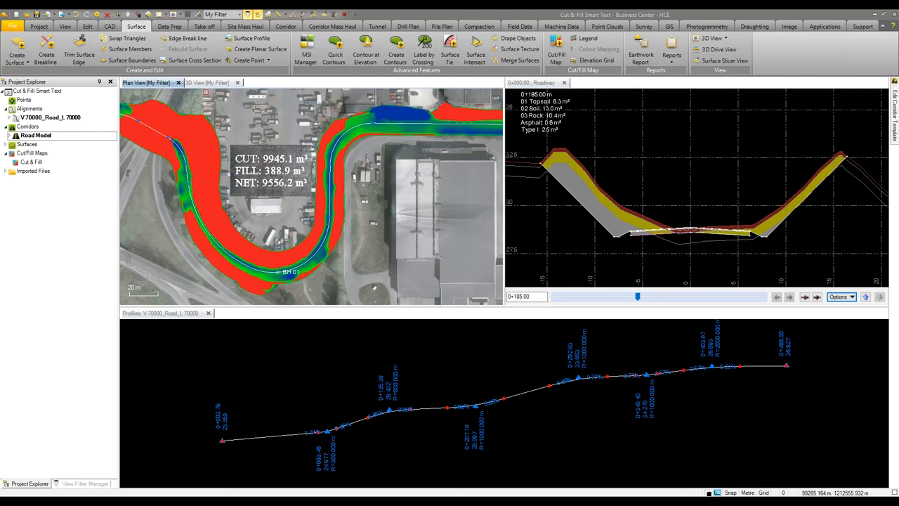
left_click(207, 82)
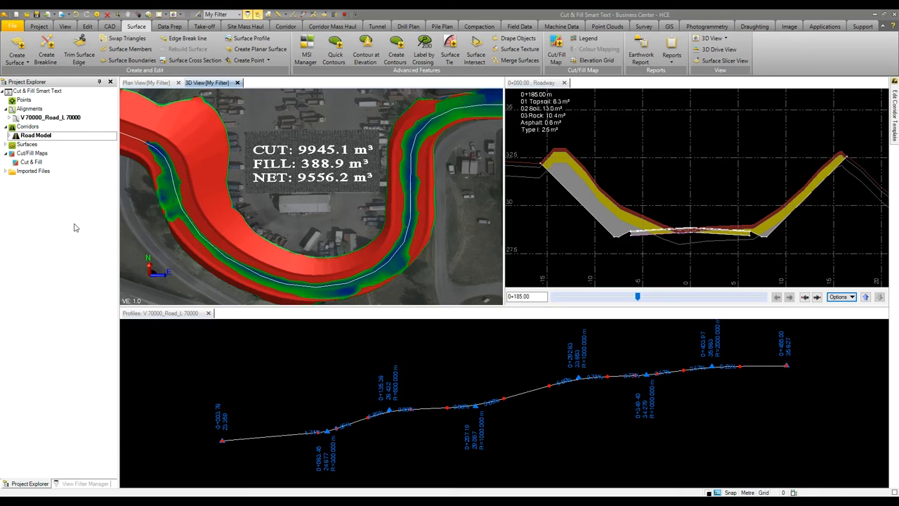
mouse_move(60, 237)
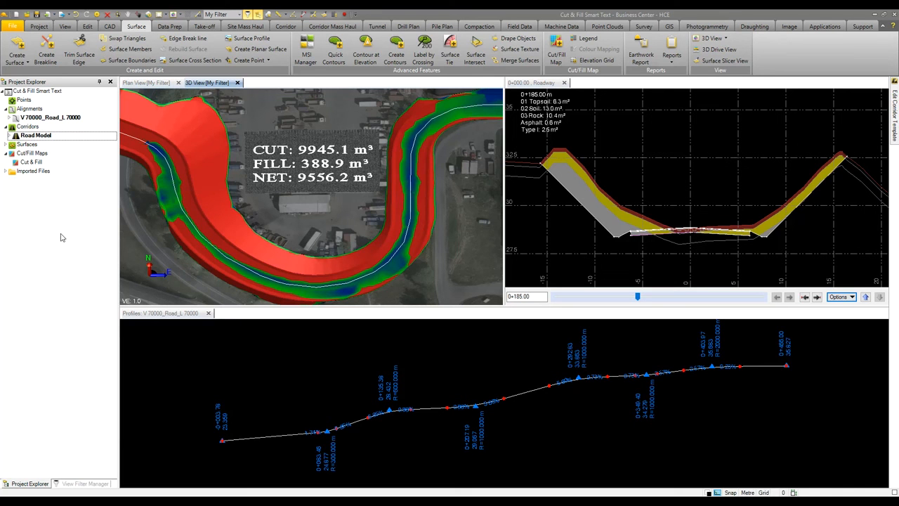